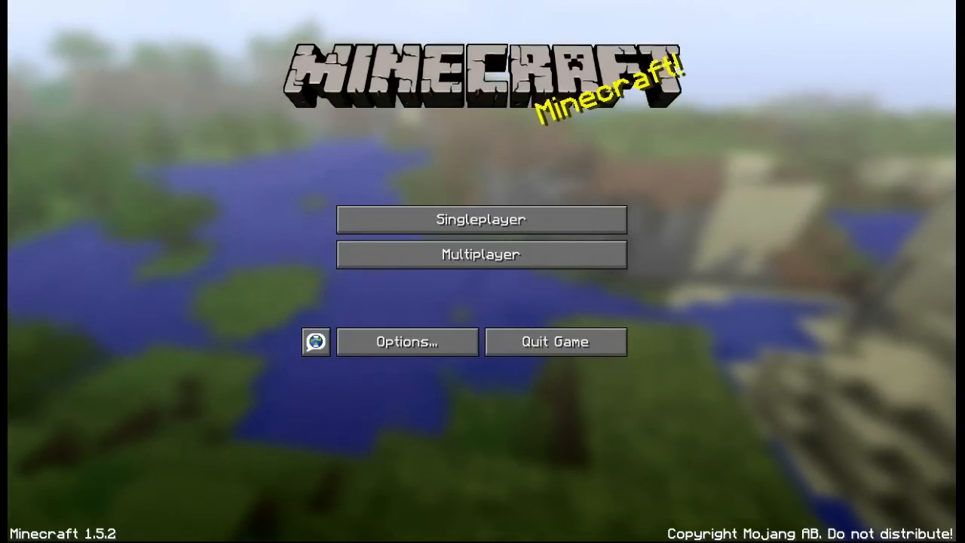
Join the MC UK Family Server from the Multiplayer server list.
click(481, 254)
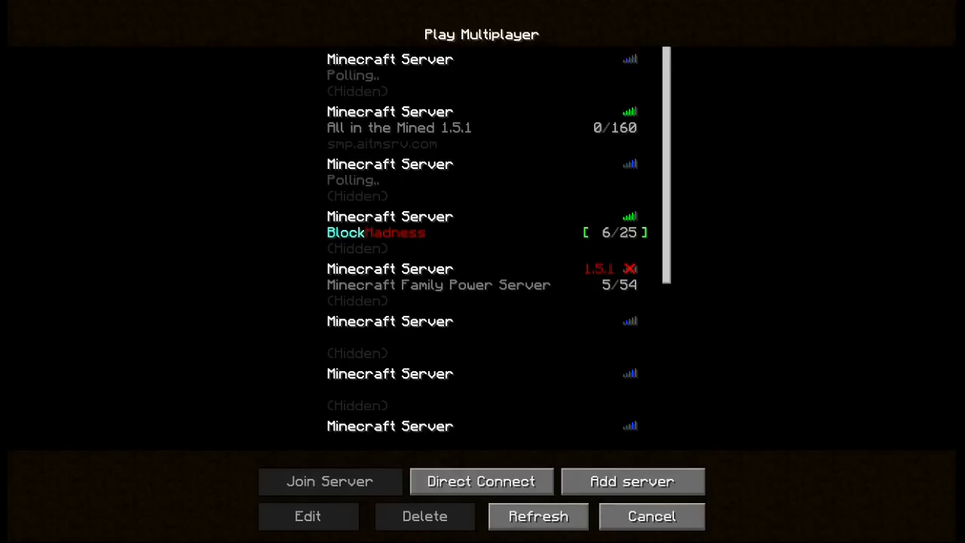
scroll(down, 3)
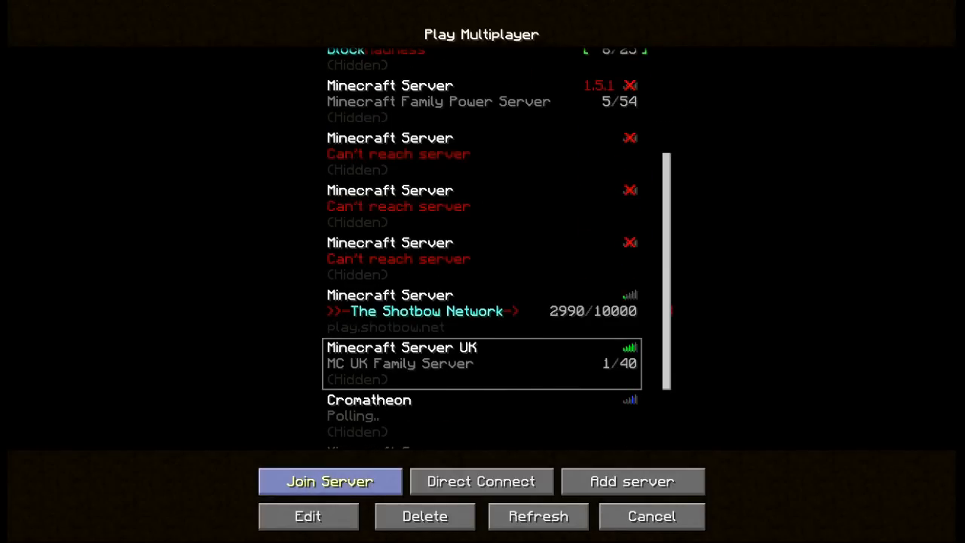
click(329, 481)
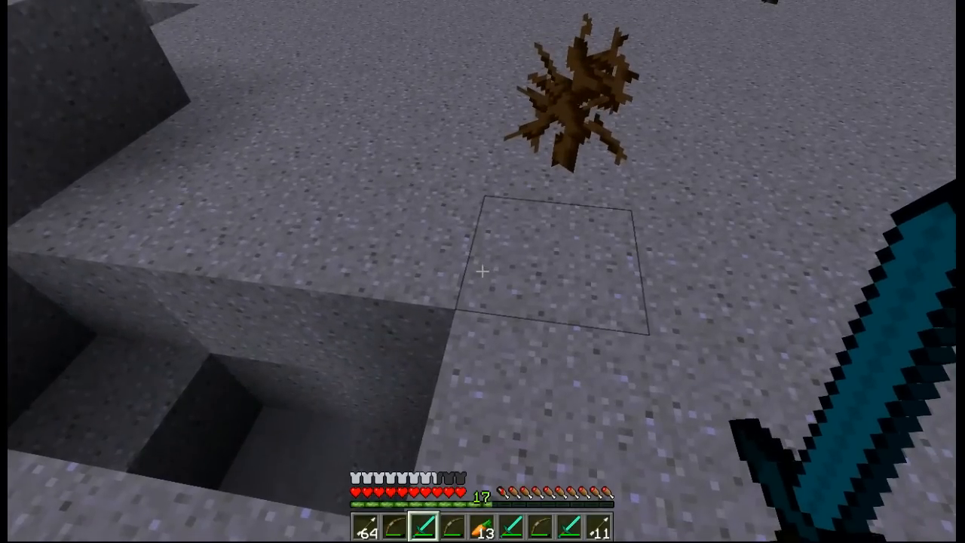
Take an in-game screenshot, then disconnect from the server.
key(F3)
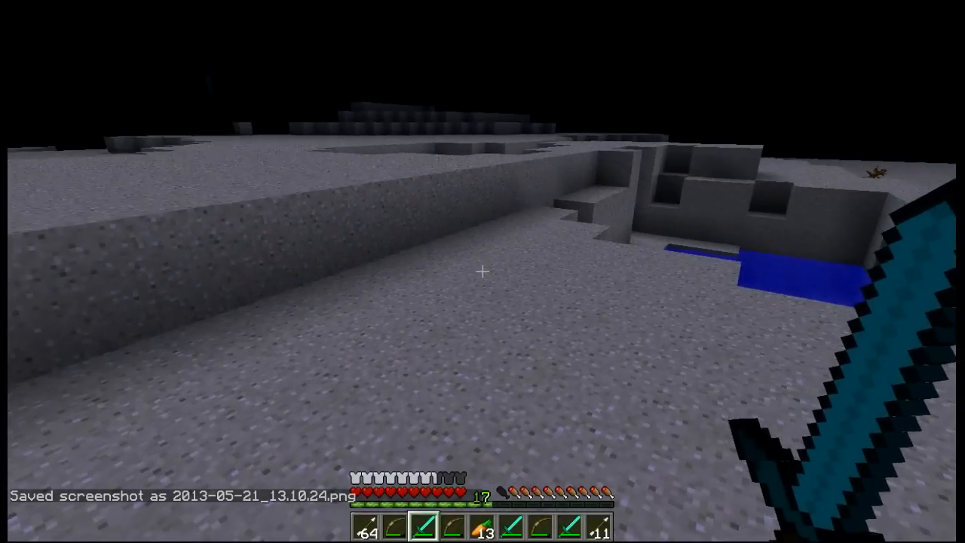
key(Escape)
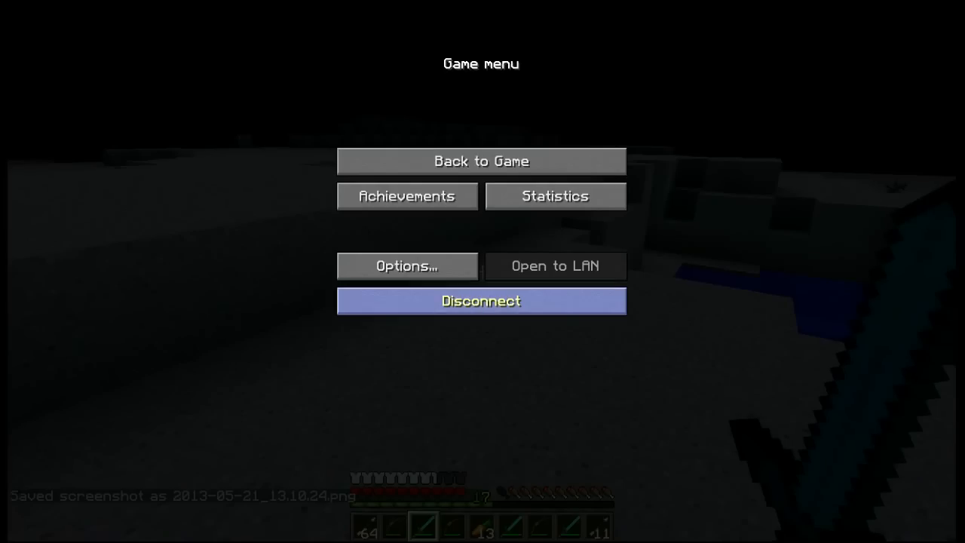
click(480, 301)
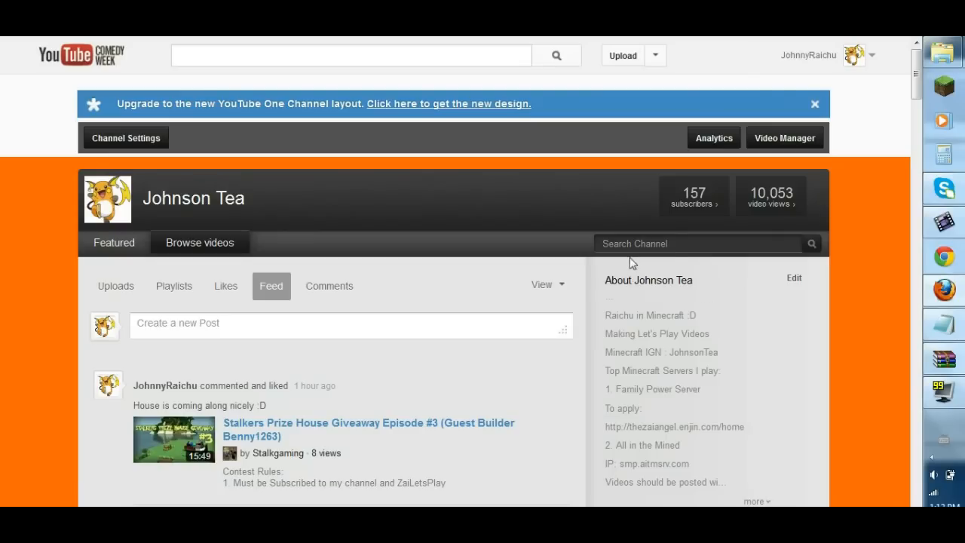
mouse_move(763, 47)
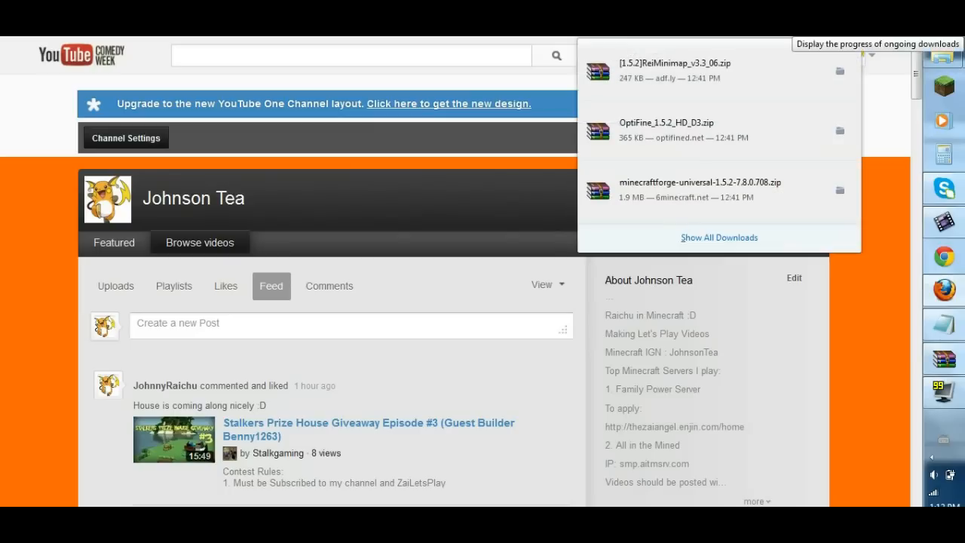
Open Firefox's Library listing the Forge, OptiFine, minimap, NEI and CodeChickenCore downloads.
click(719, 237)
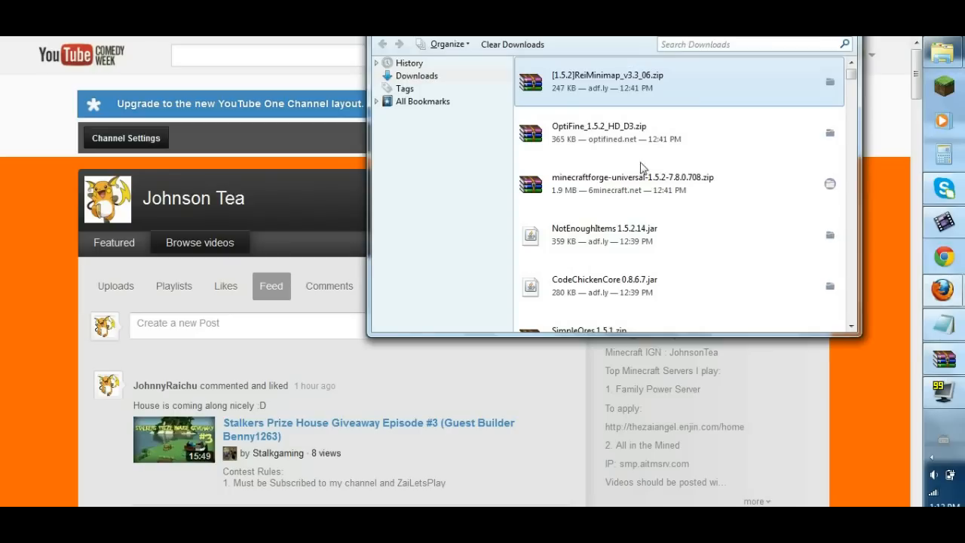
mouse_move(615, 298)
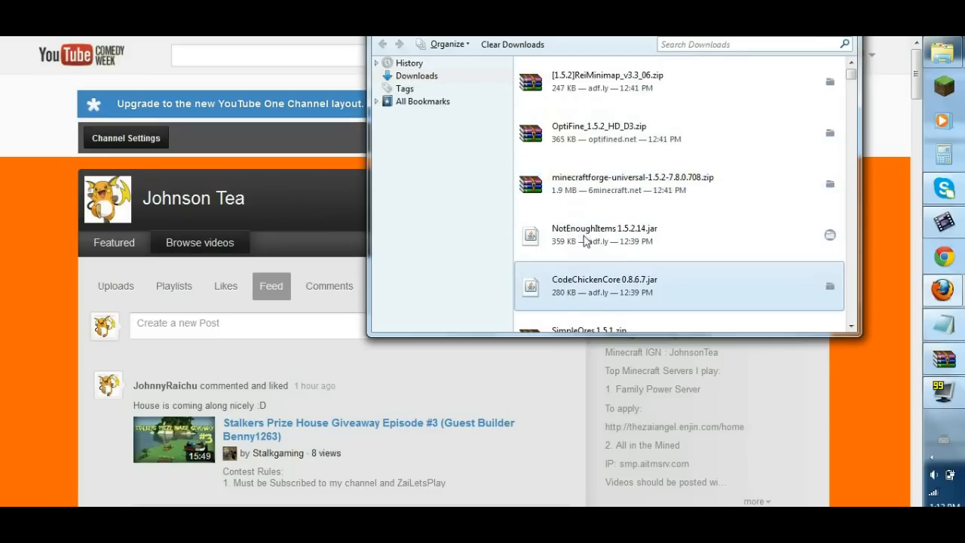
mouse_move(567, 300)
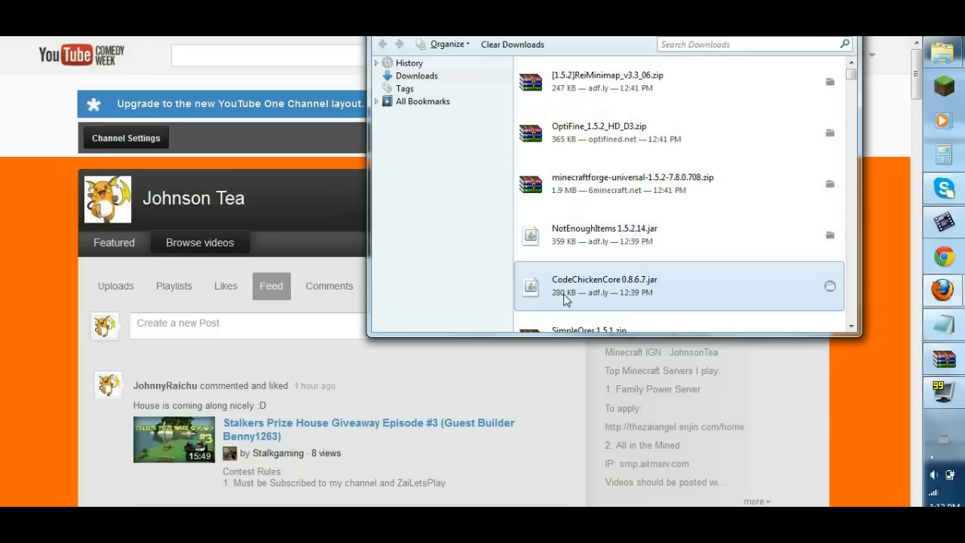
mouse_move(579, 185)
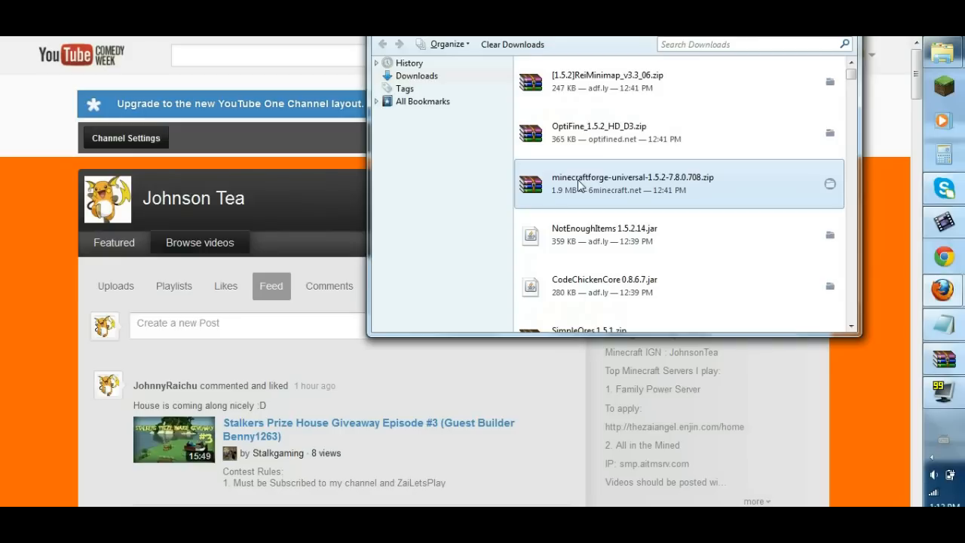
mouse_move(586, 149)
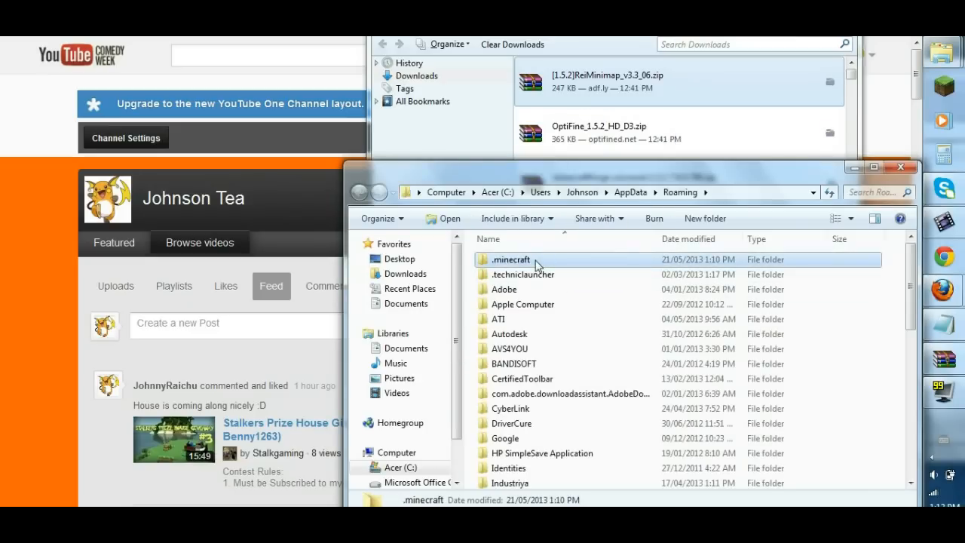
Browse into .minecraft\bin and open minecraft.jar as a WinRAR archive.
double_click(510, 259)
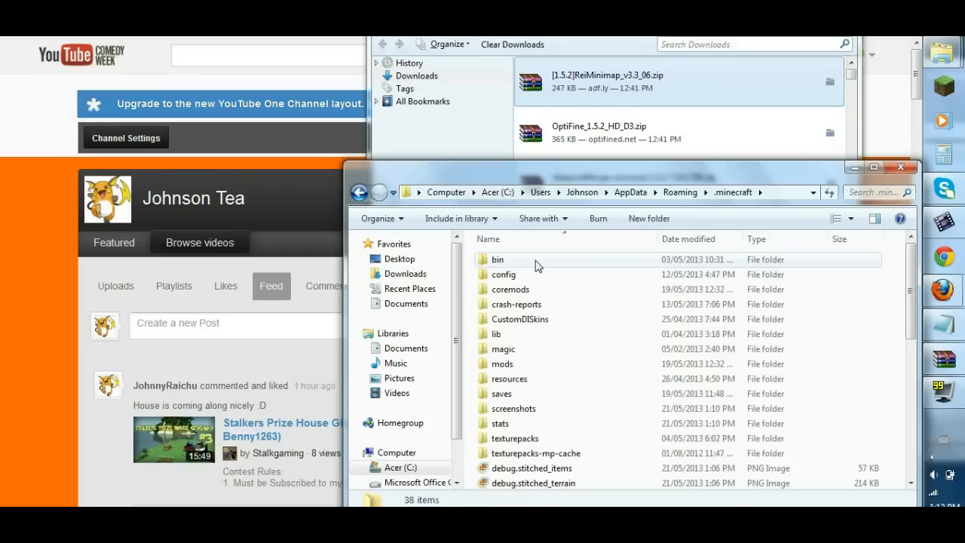
double_click(497, 258)
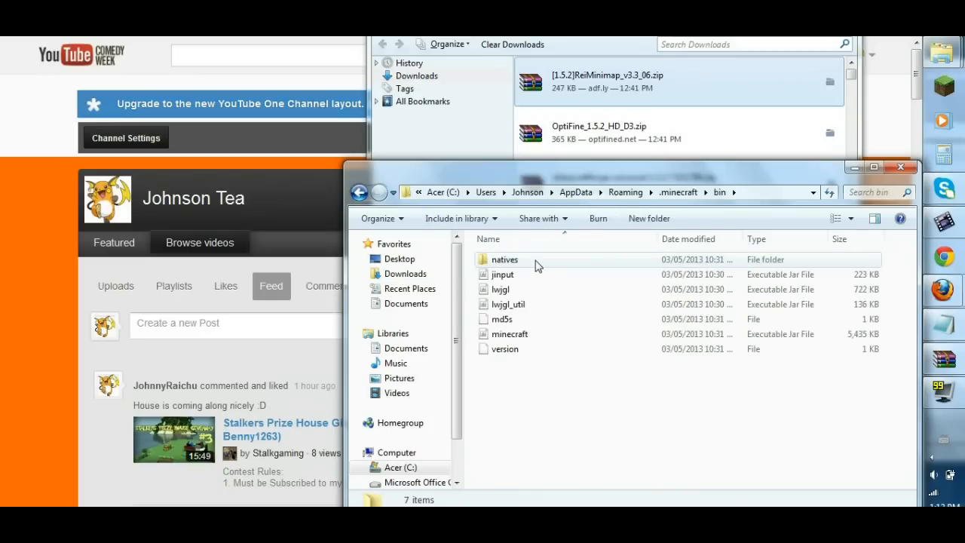
click(508, 333)
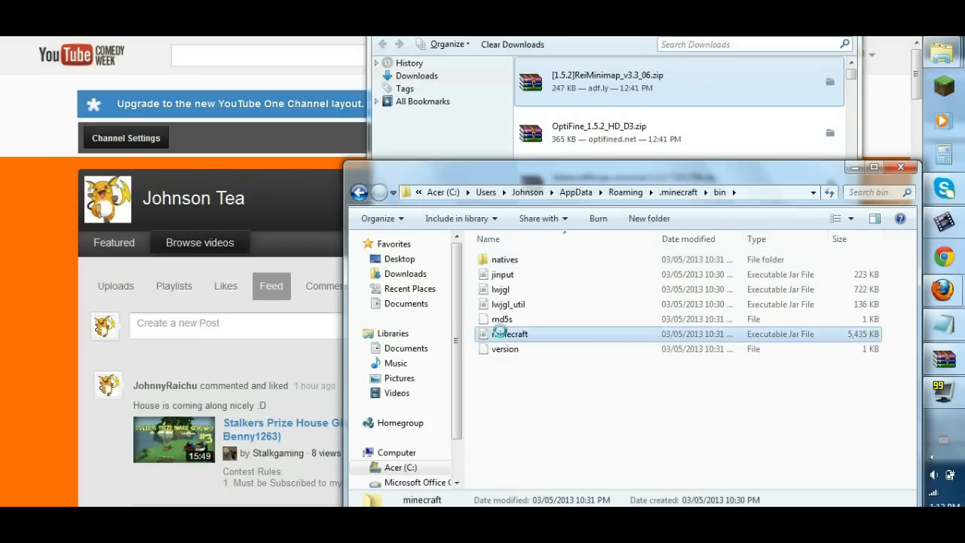
right_click(509, 334)
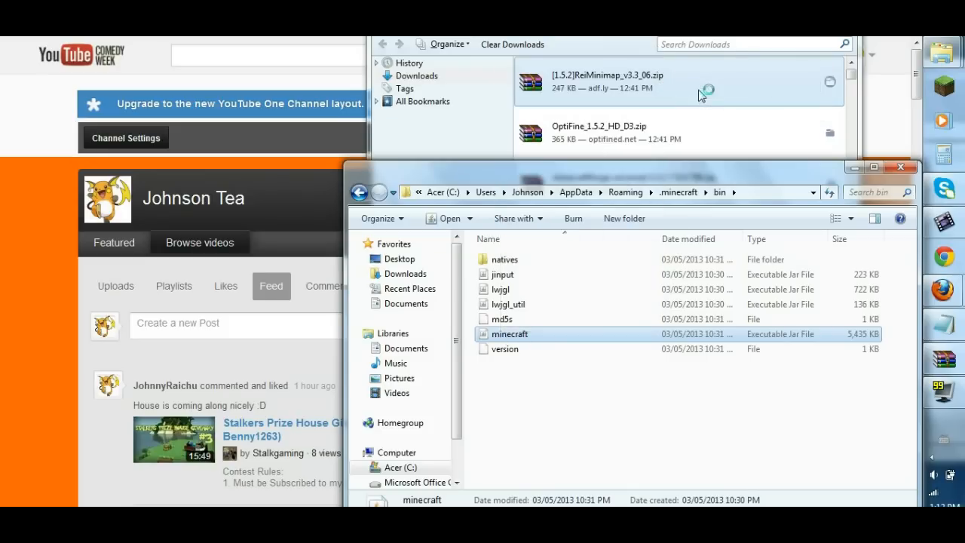
double_click(510, 334)
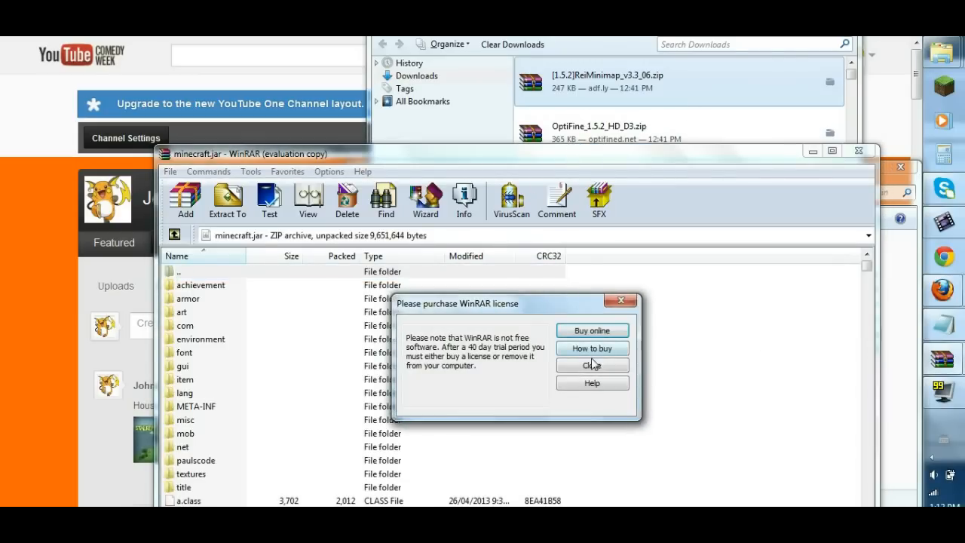
Dismiss the license notice, open the Forge universal zip, and delete META-INF from minecraft.jar.
click(592, 364)
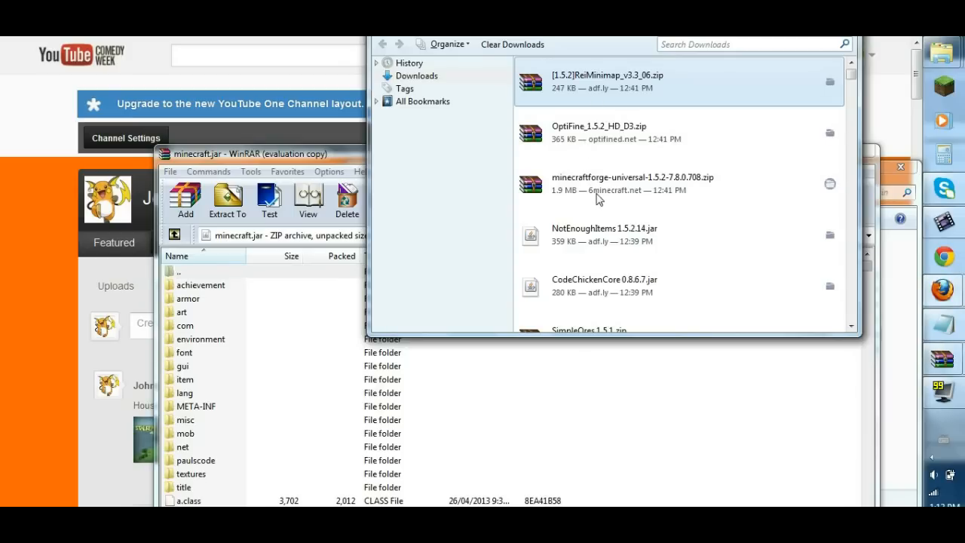
click(626, 183)
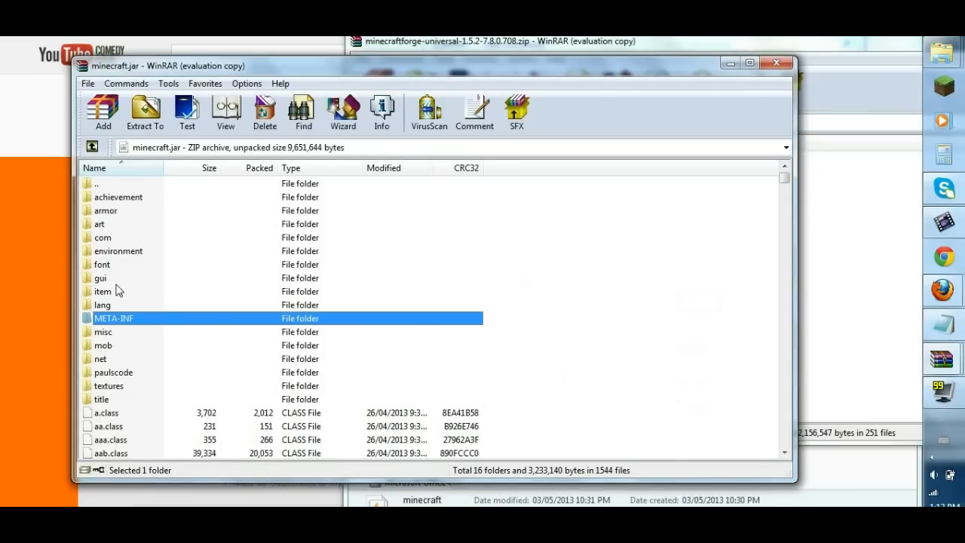
click(264, 110)
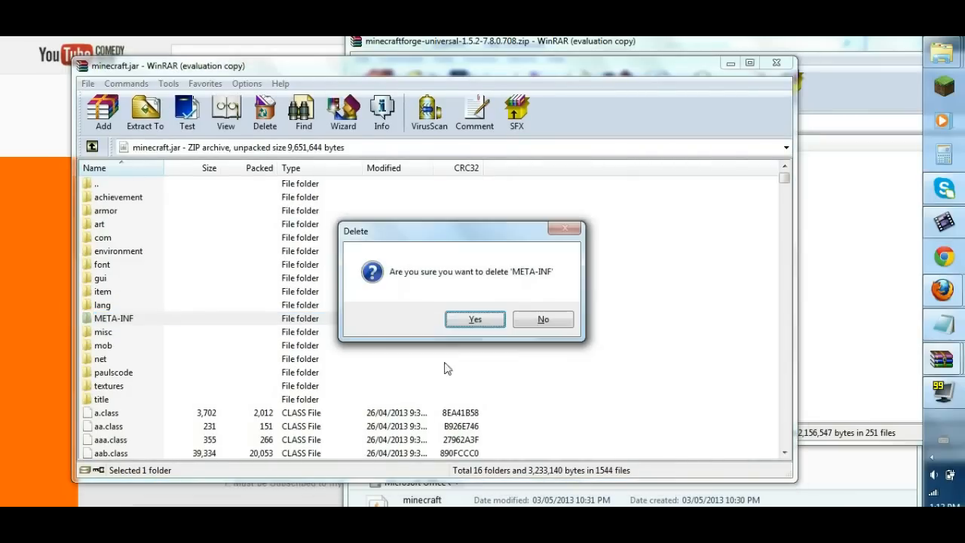
click(475, 319)
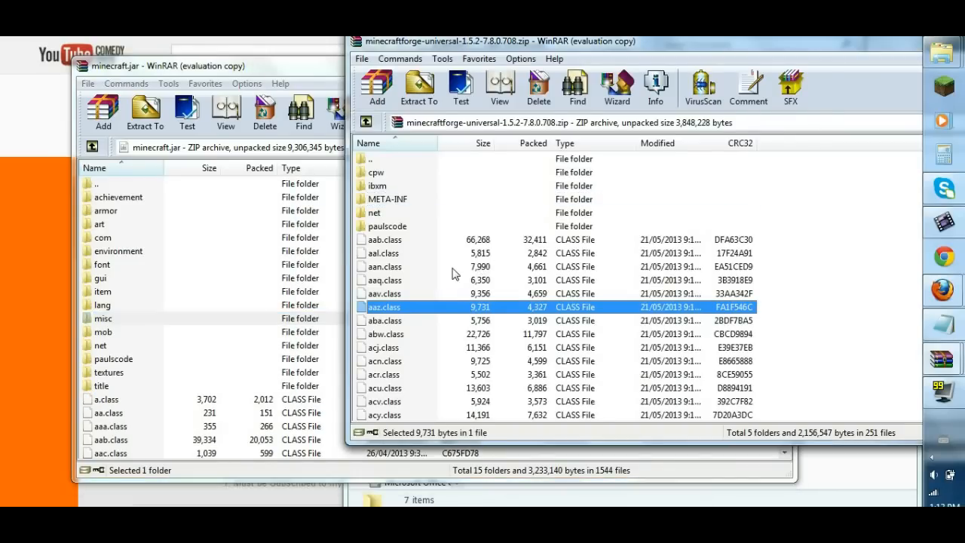
Select all Forge universal files and add them into minecraft.jar.
key(ctrl+a)
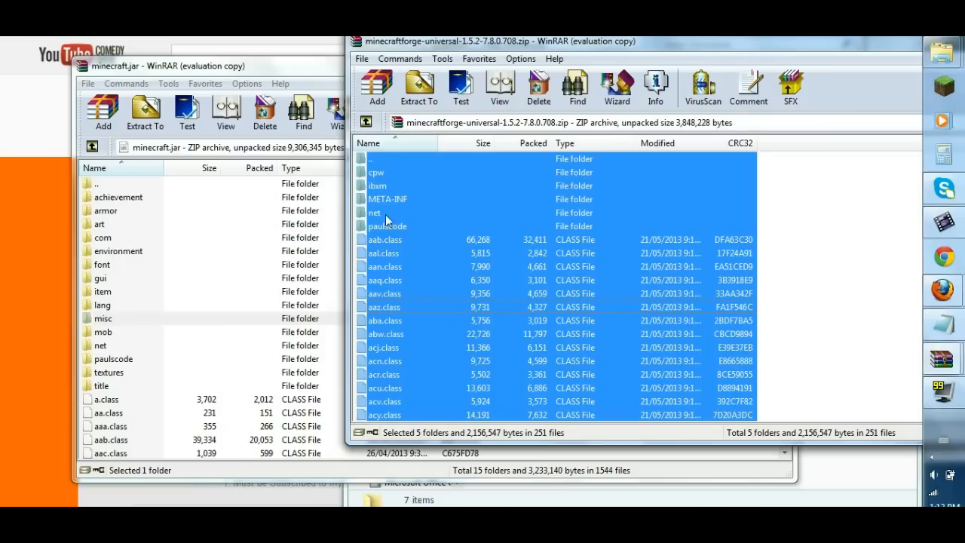
click(420, 88)
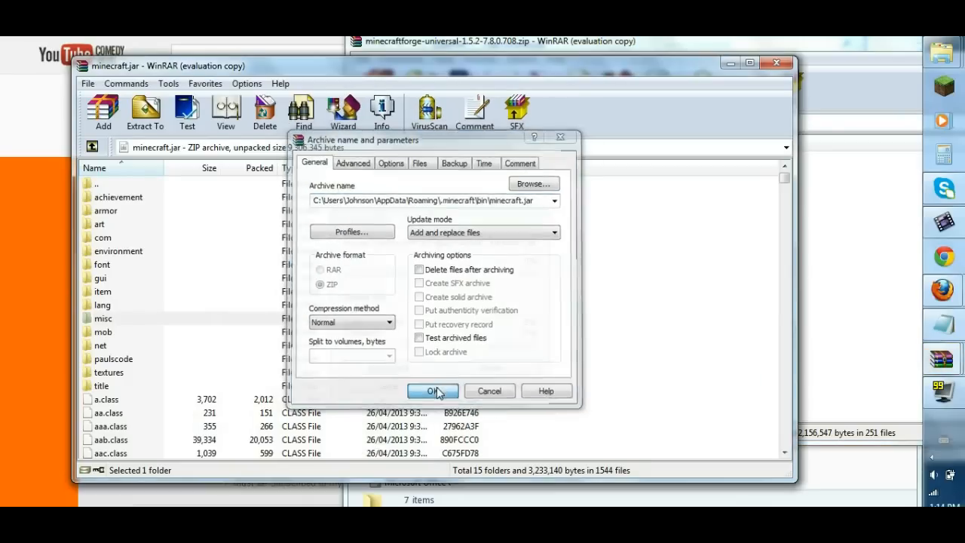
click(431, 390)
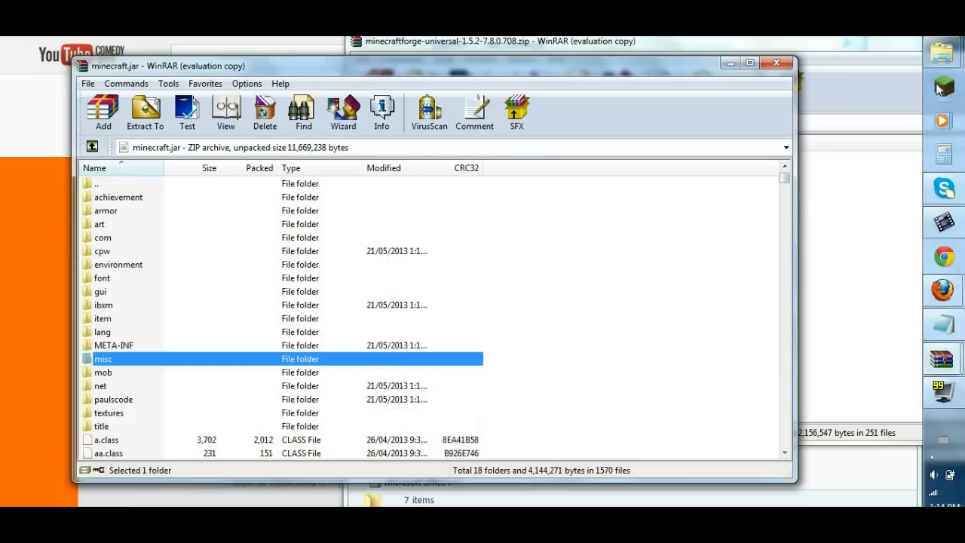
mouse_move(392, 260)
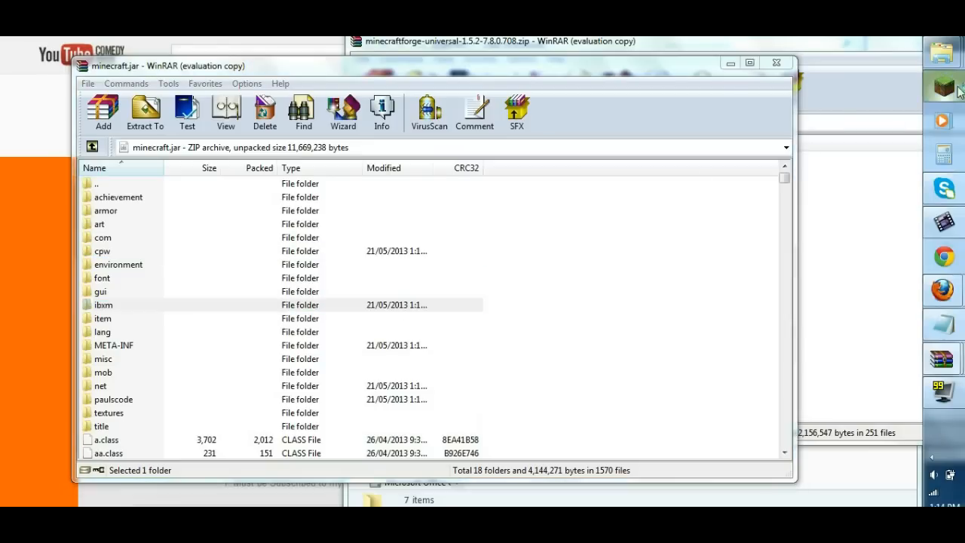
mouse_move(578, 306)
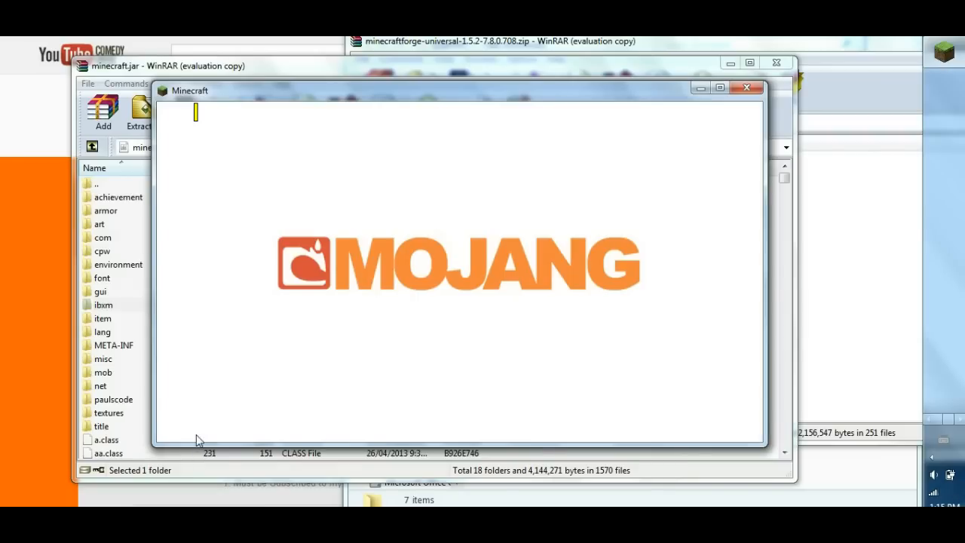
mouse_move(196, 114)
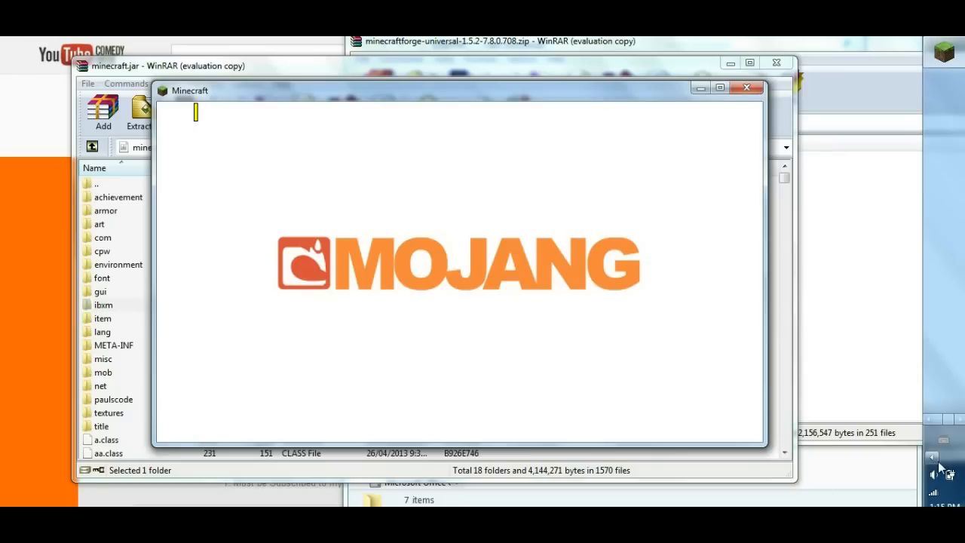
mouse_move(941, 466)
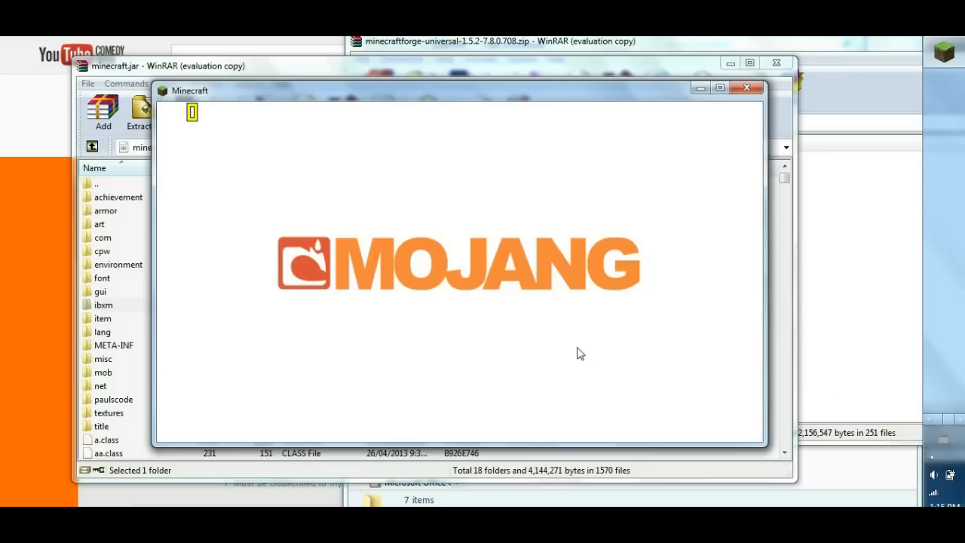
mouse_move(490, 330)
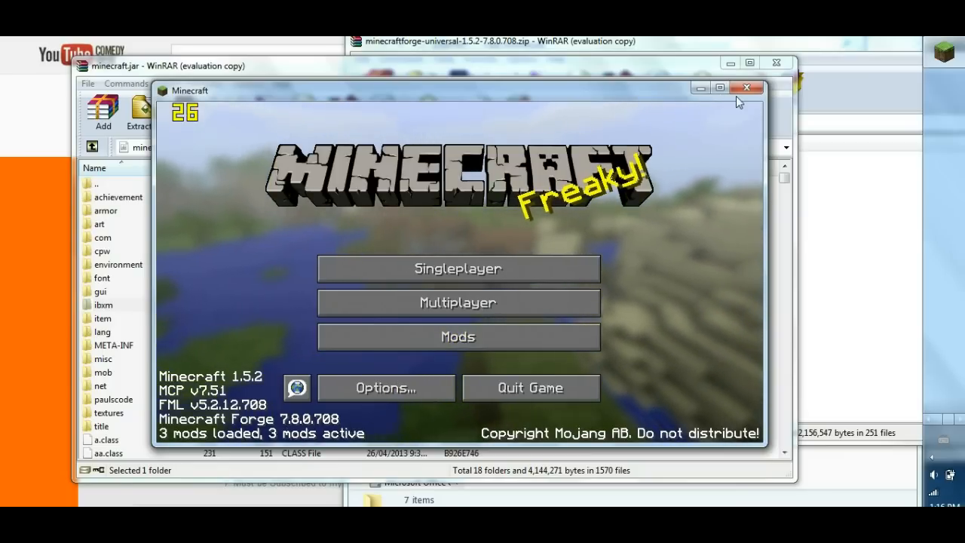
mouse_move(747, 89)
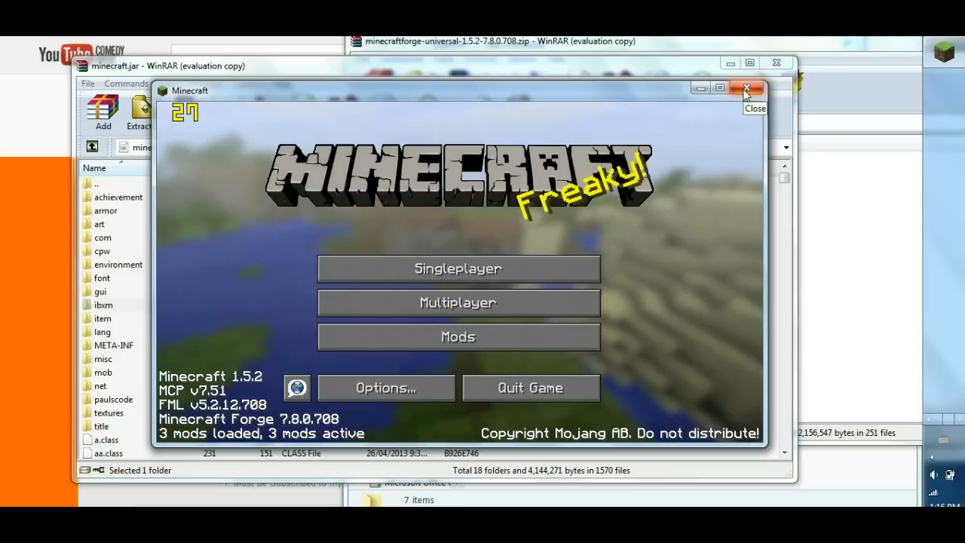
Close Minecraft after seeing Forge 7.8.0.708 loaded with 3 mods.
click(747, 90)
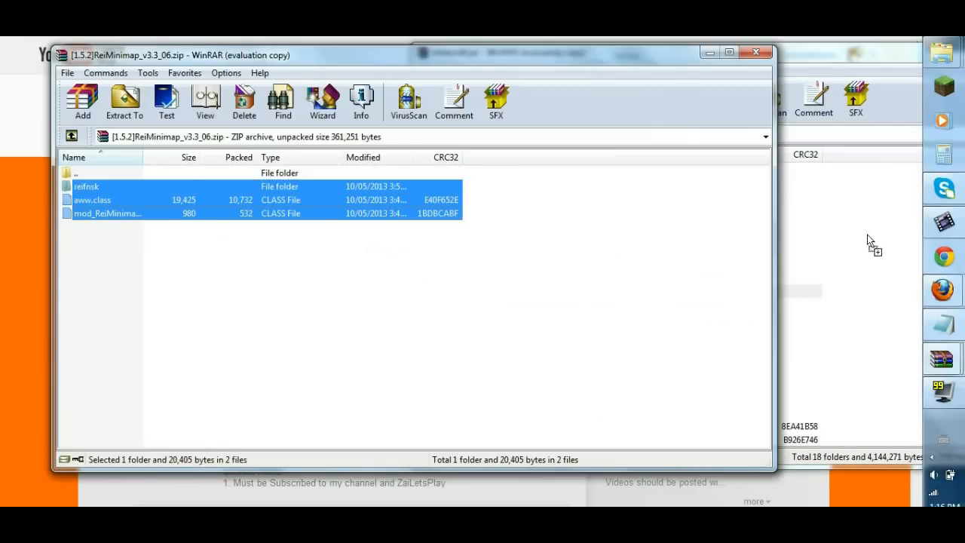
Add the Rei's Minimap files, including reifnsk, to minecraft.jar and close that archive.
click(120, 101)
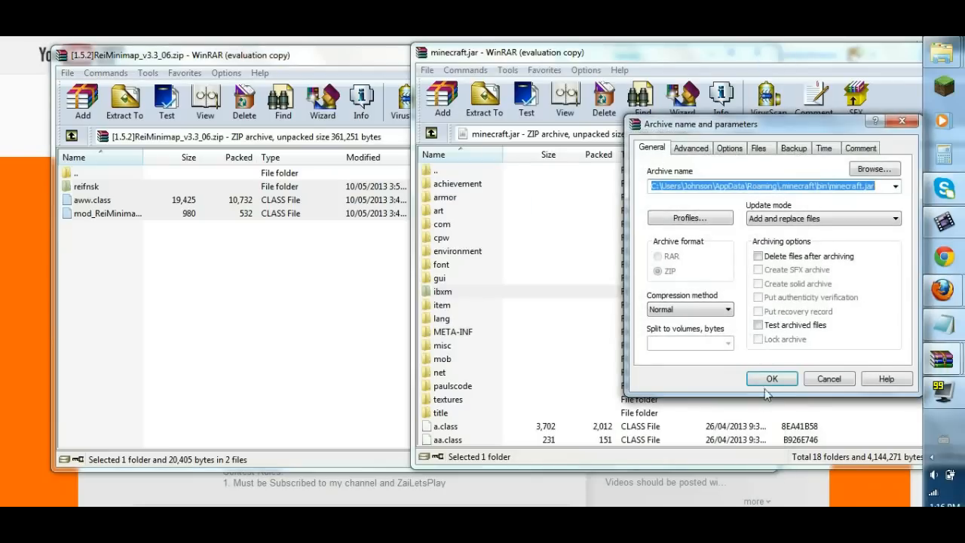
click(772, 379)
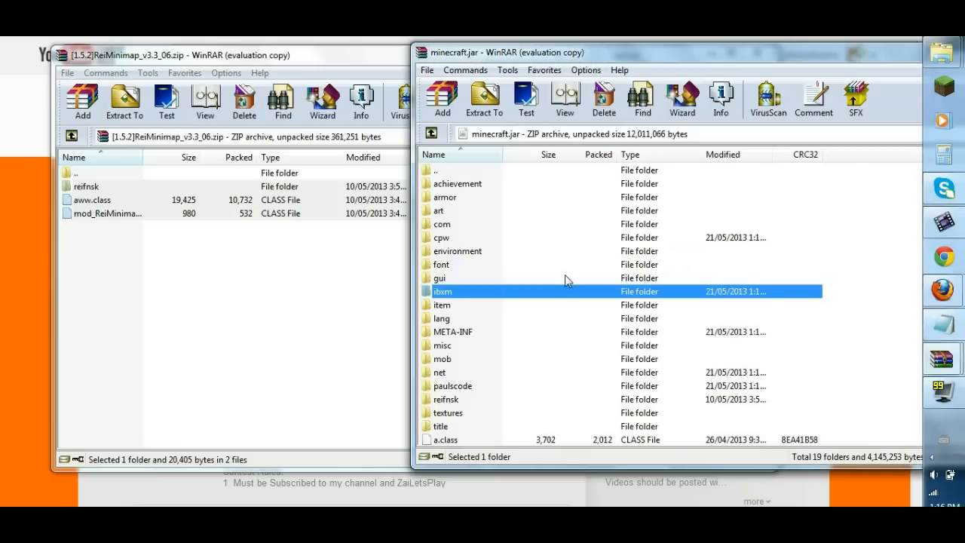
click(446, 399)
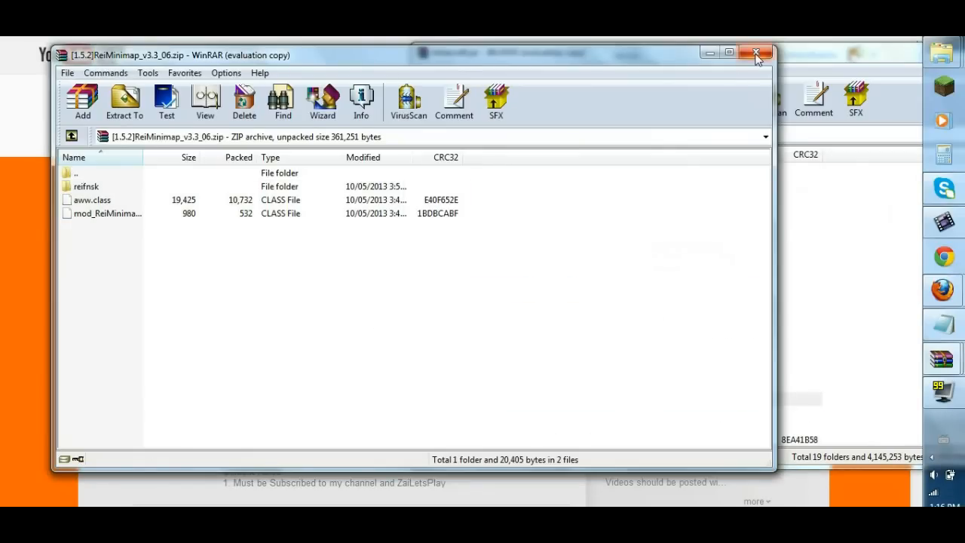
click(755, 50)
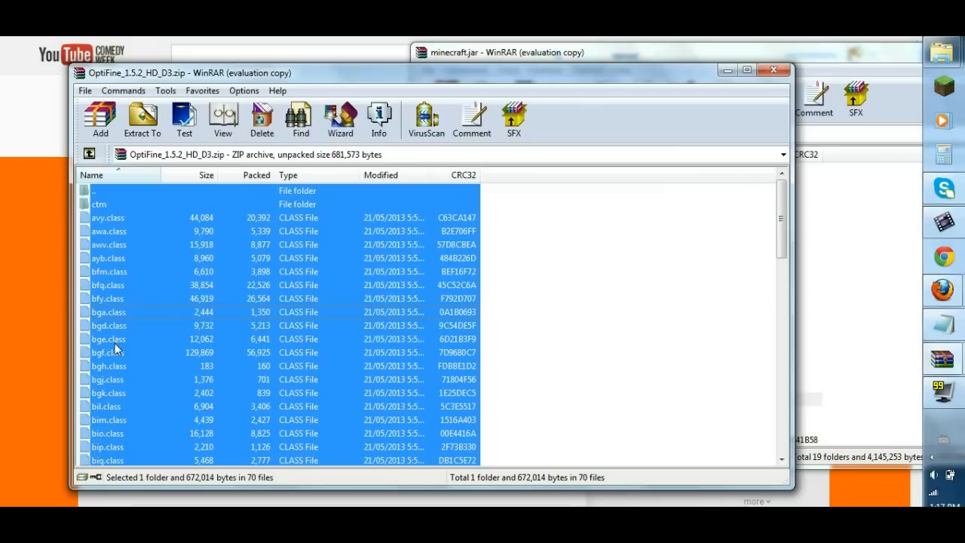
mouse_move(321, 301)
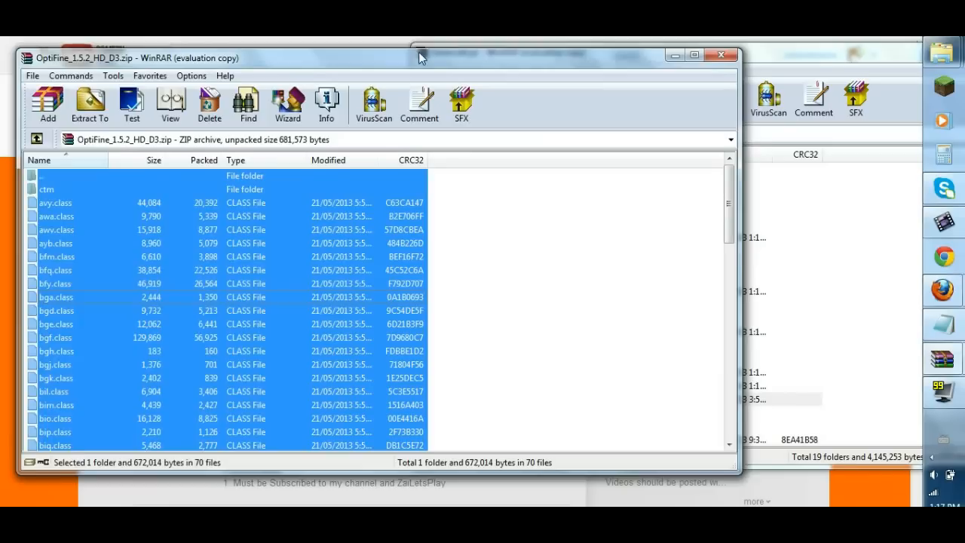
Drag the OptiFine files, including the ctm folder, into minecraft.jar.
click(89, 103)
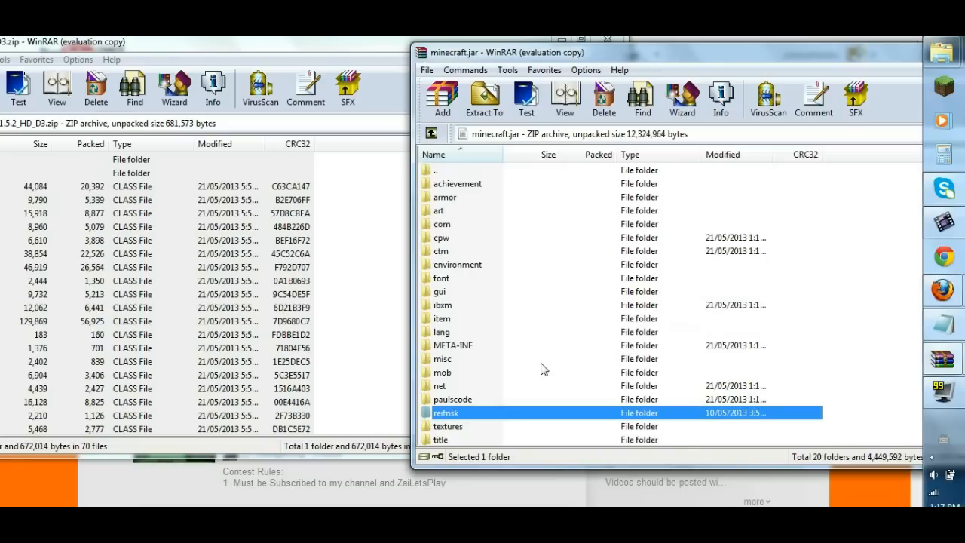
mouse_move(518, 146)
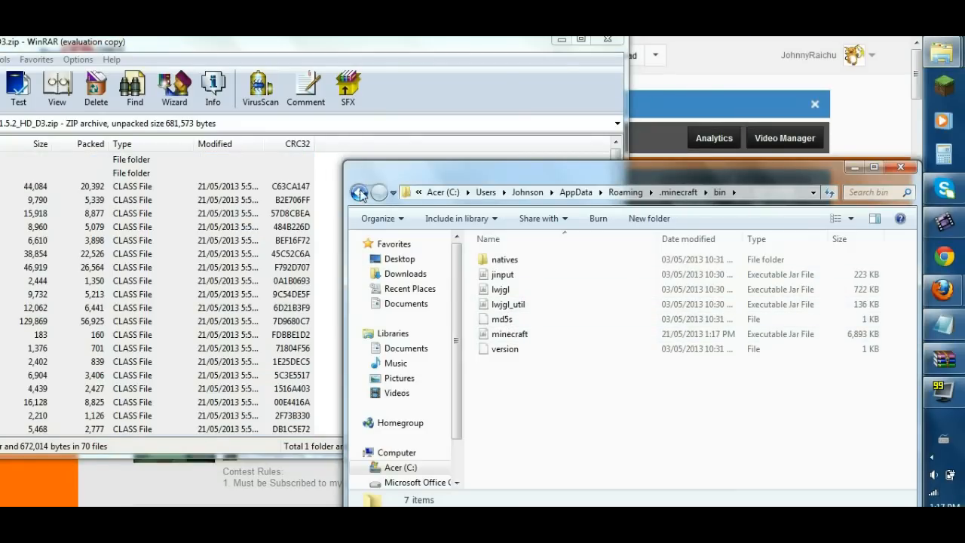
Go back from bin to .minecraft, checking the mods and coremods folders.
click(360, 193)
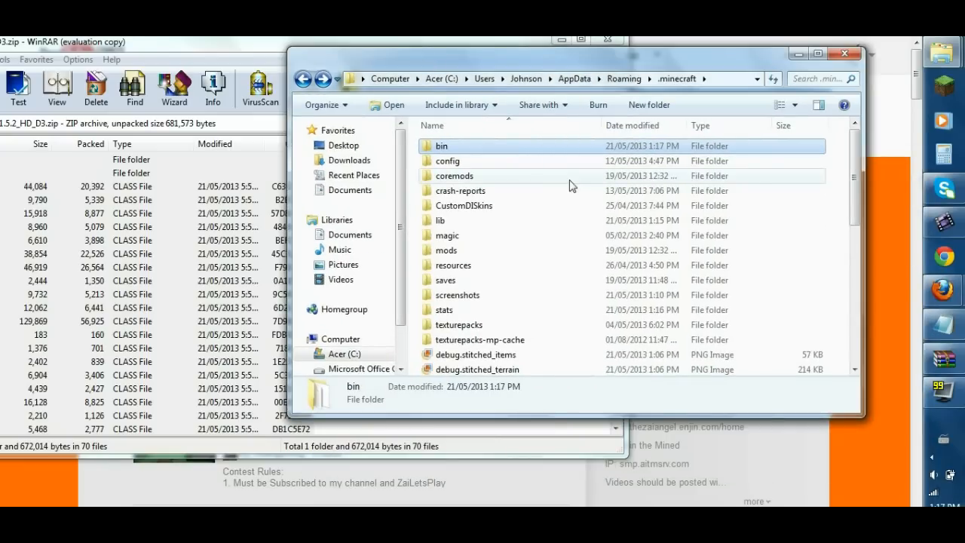
mouse_move(572, 185)
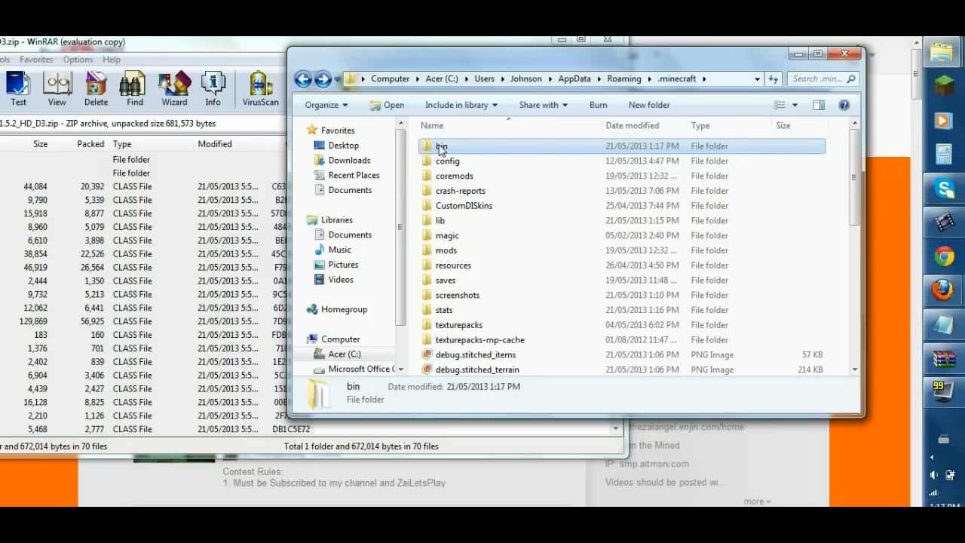
mouse_move(460, 268)
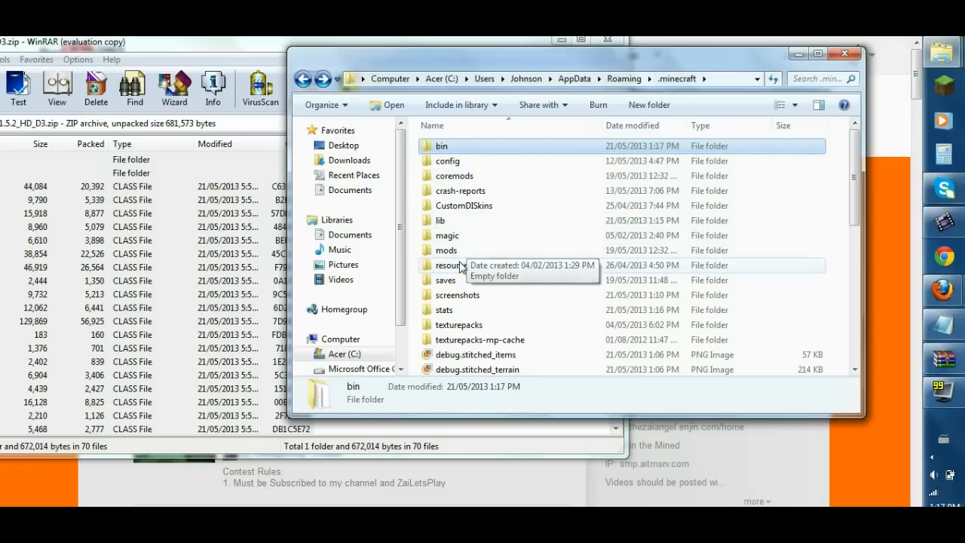
click(443, 249)
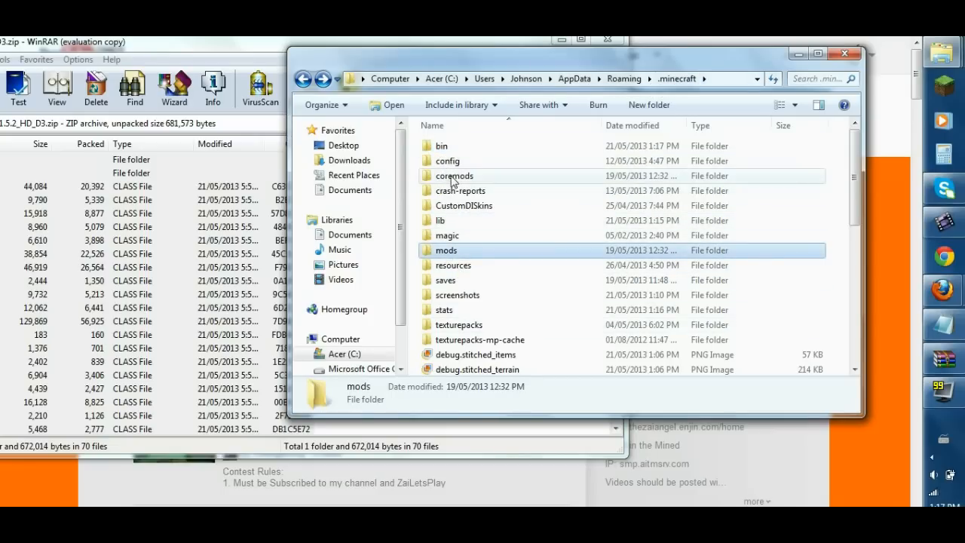
click(454, 176)
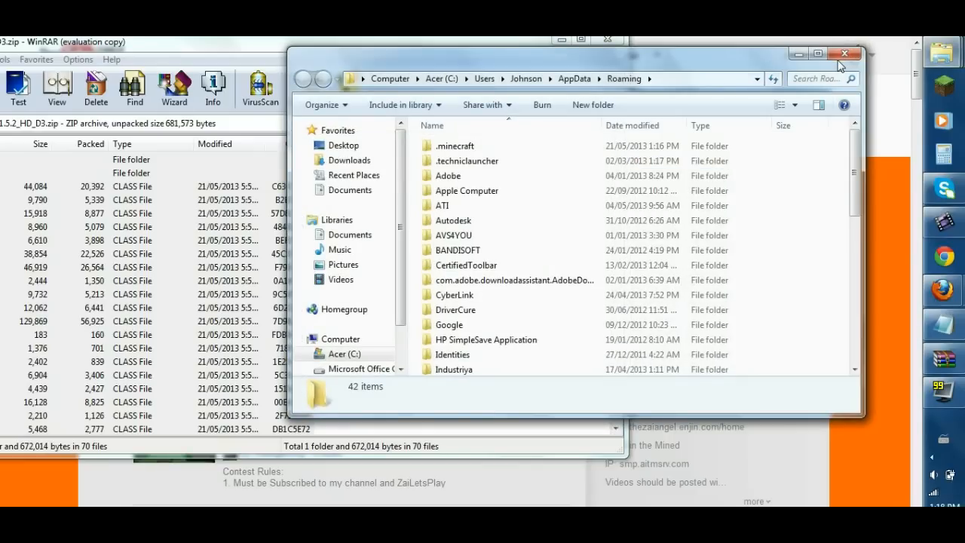
click(453, 145)
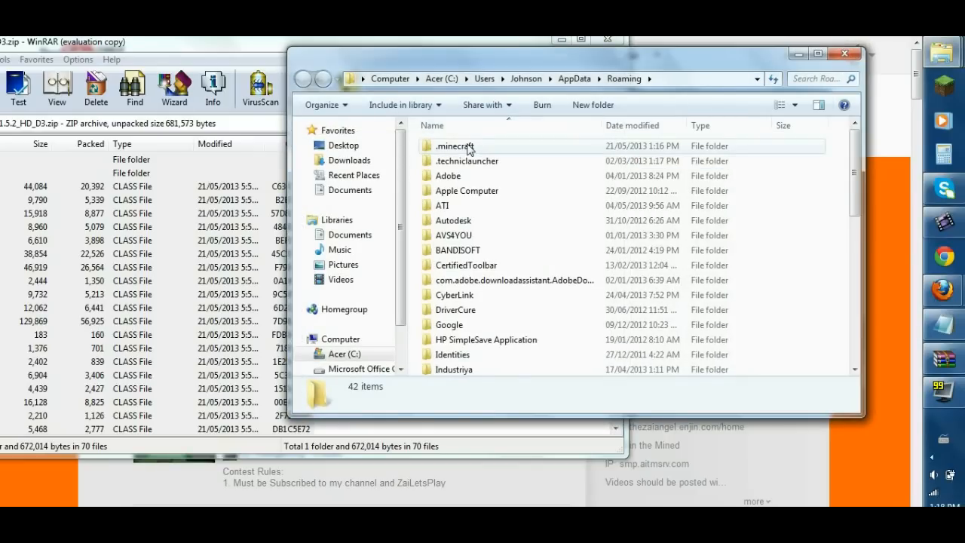
double_click(450, 145)
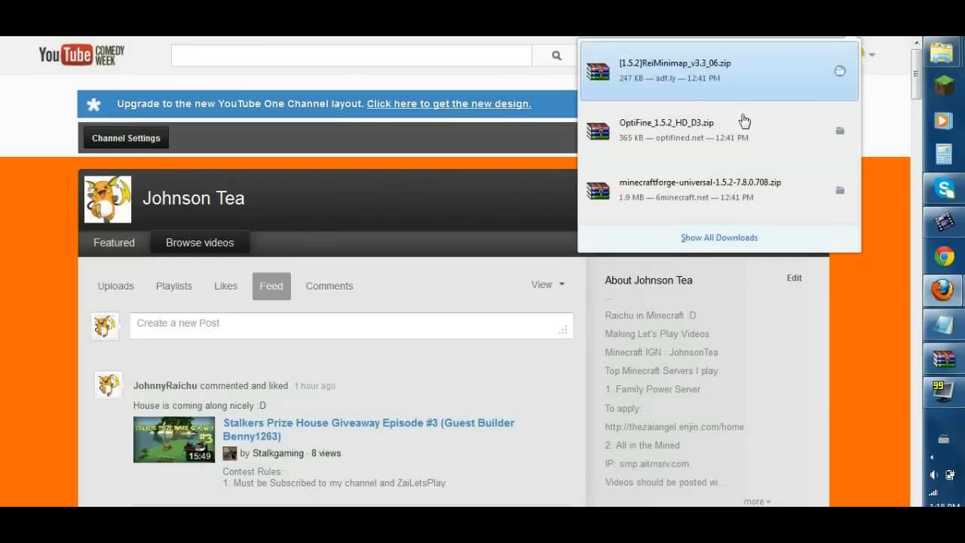
Show the full downloads library with NEI and CodeChickenCore, and close the OptiFine archive.
click(718, 238)
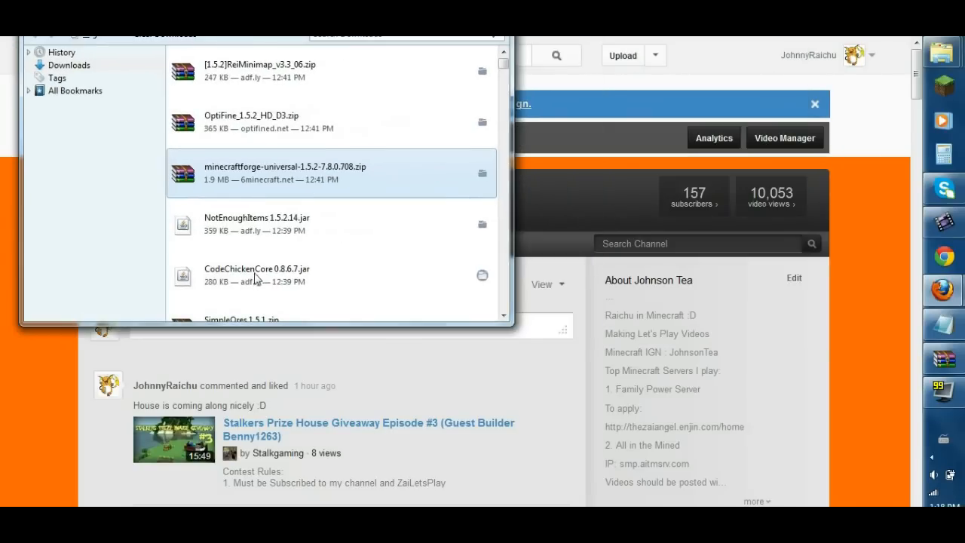
mouse_move(167, 213)
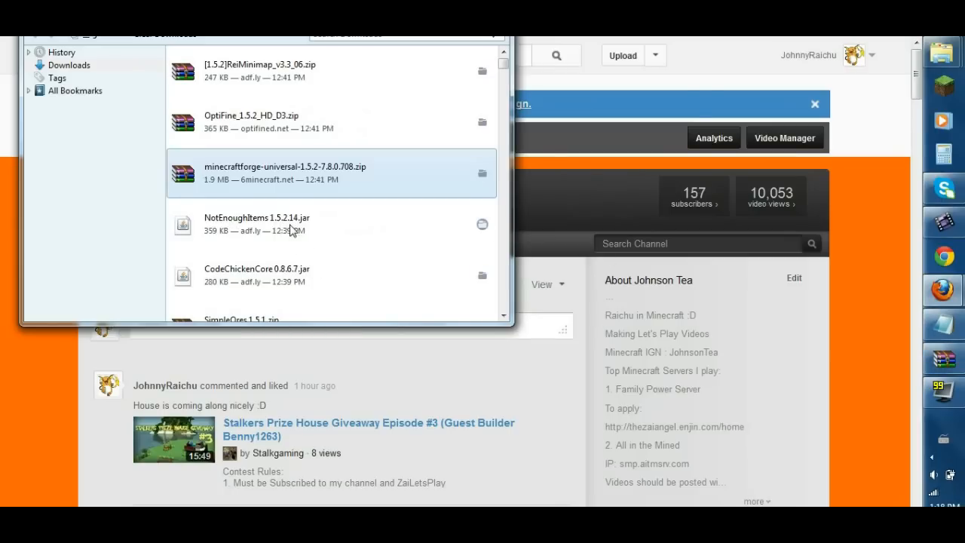
mouse_move(300, 287)
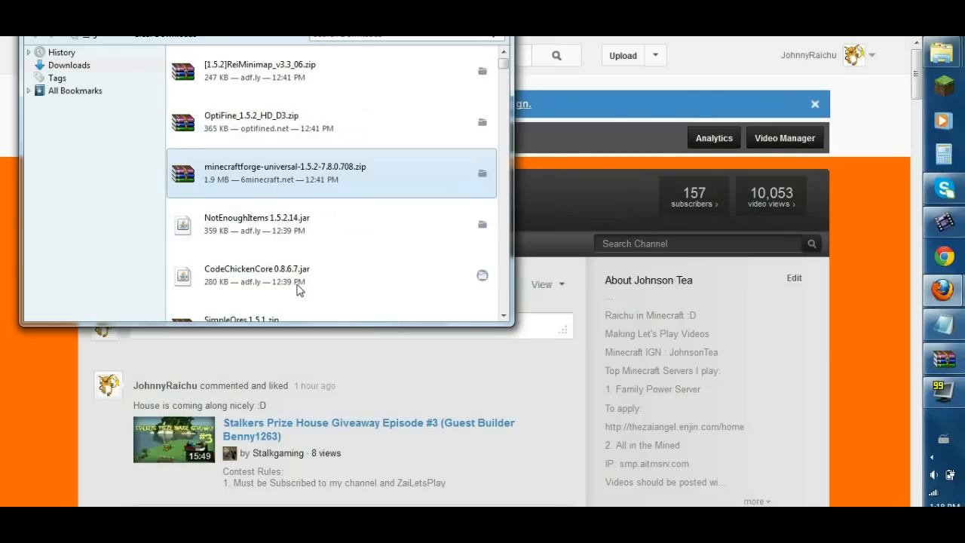
mouse_move(943, 293)
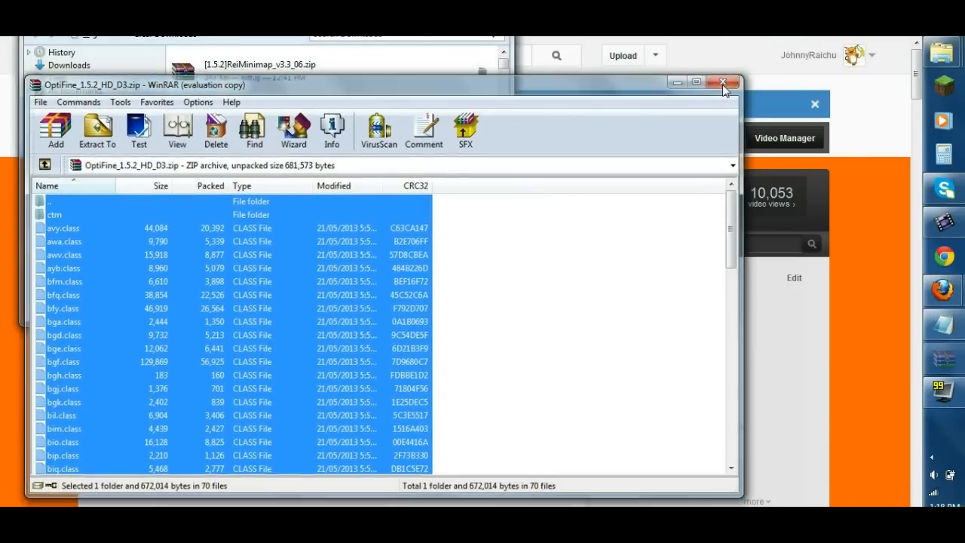
click(721, 82)
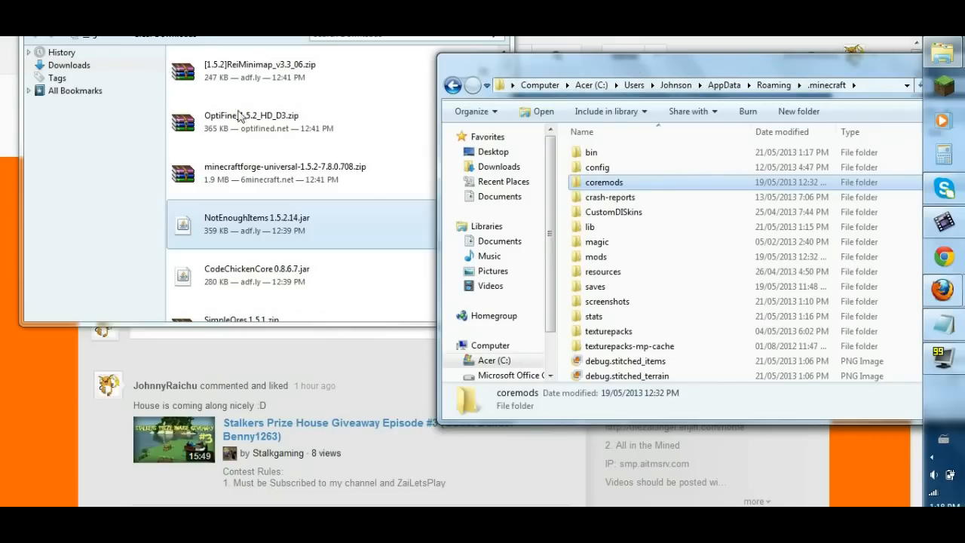
mouse_move(652, 197)
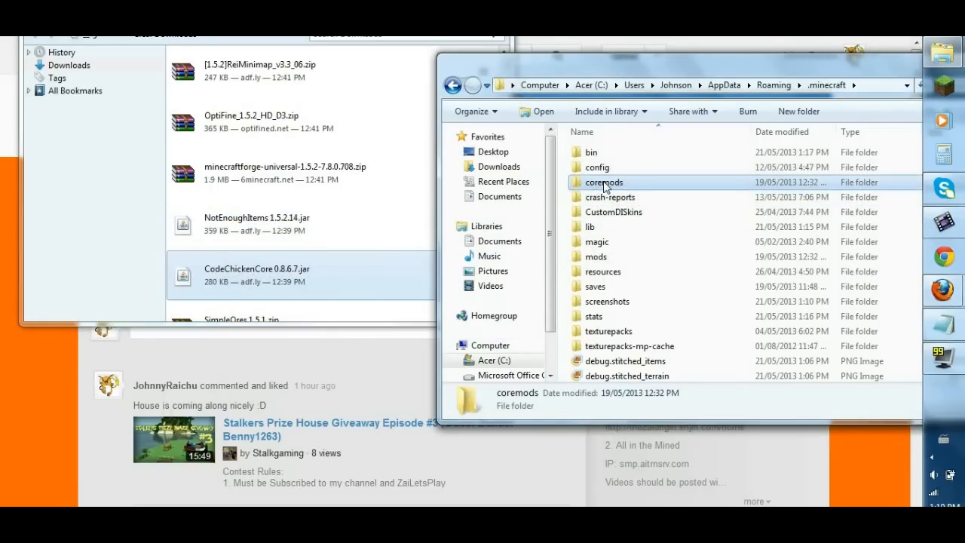
Open the coremods folder inside .minecraft to receive the NotEnoughItems and CodeChickenCore jars.
double_click(600, 182)
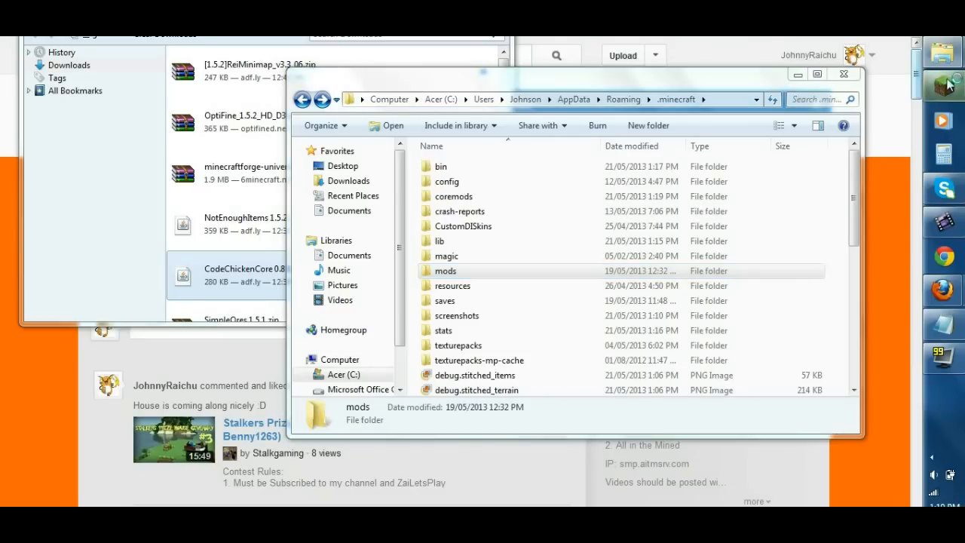
Launch modded Minecraft 1.5.2 with the Forge/OptiFine profile from Magic Launcher.
click(944, 82)
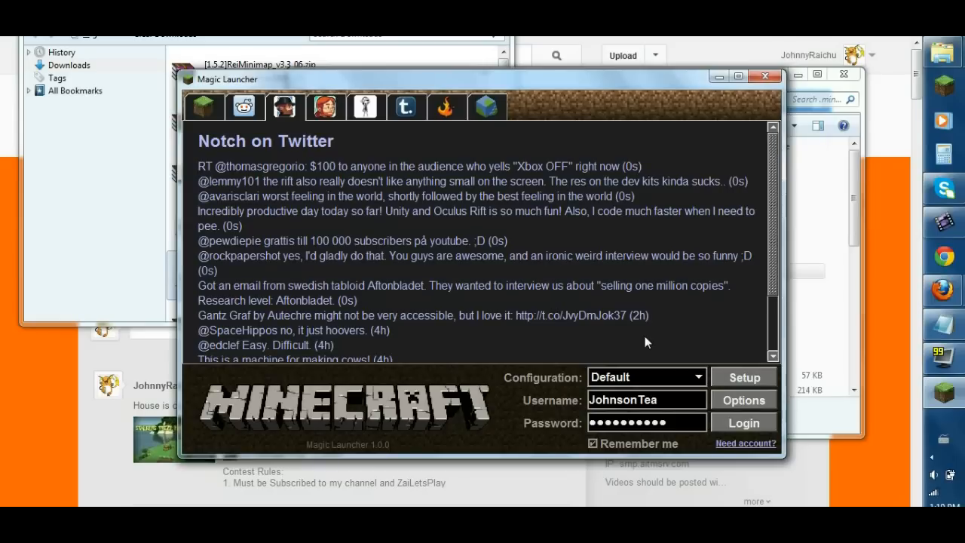
click(743, 422)
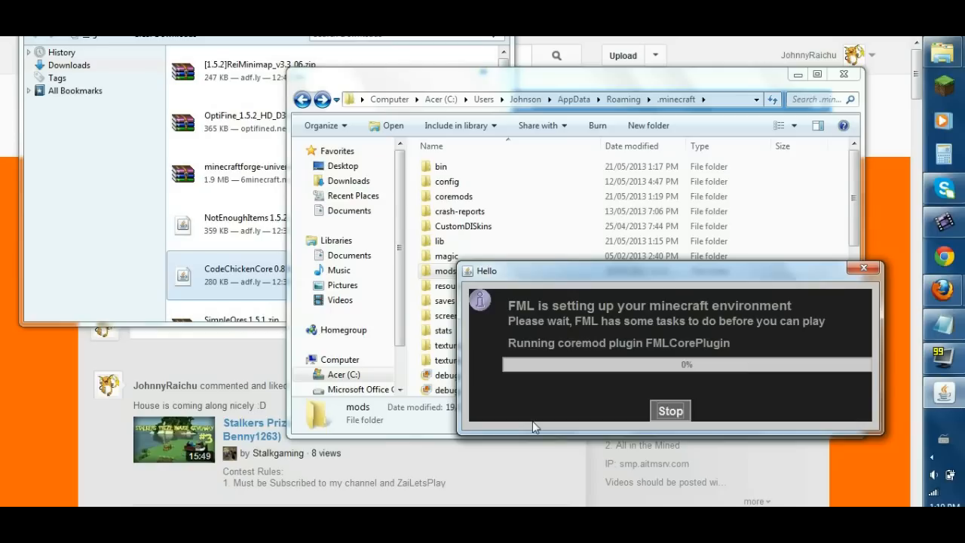
mouse_move(539, 422)
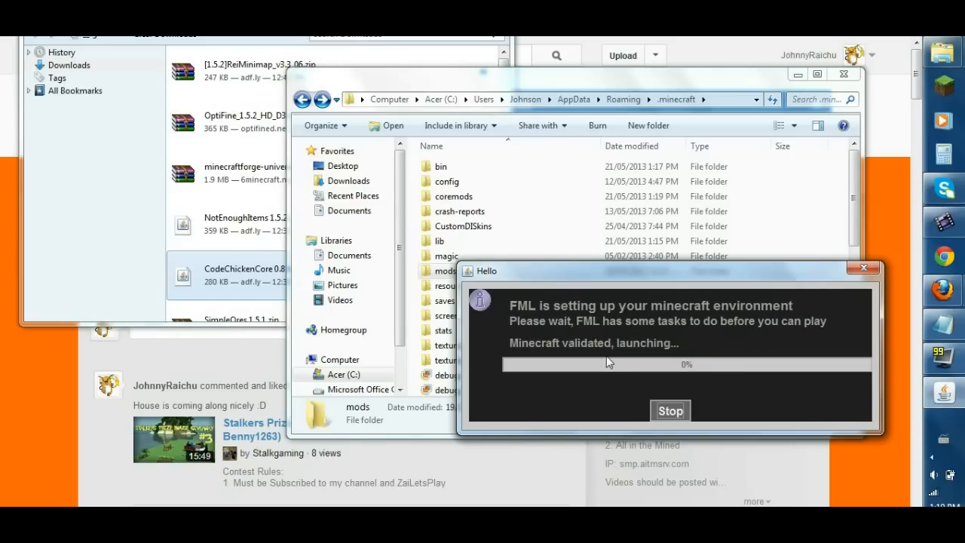
mouse_move(607, 354)
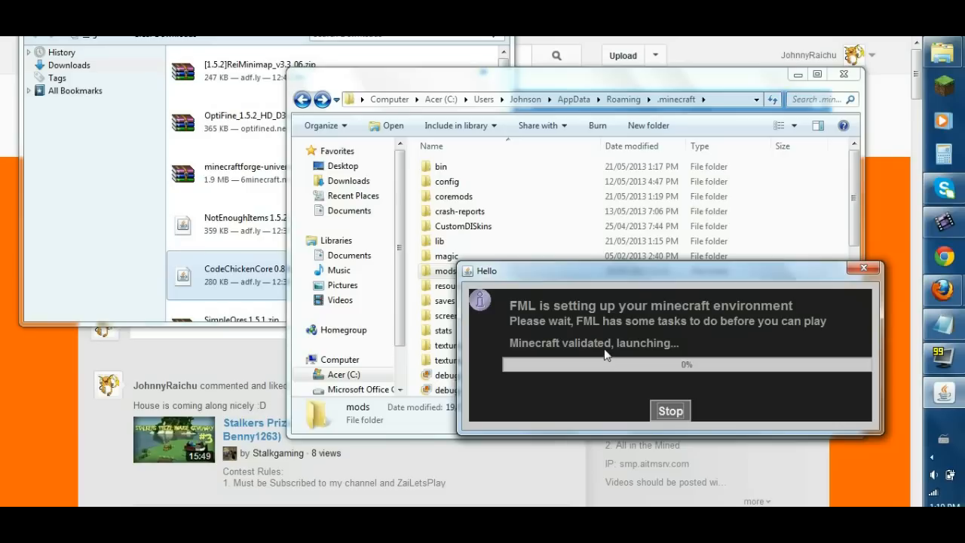
mouse_move(591, 358)
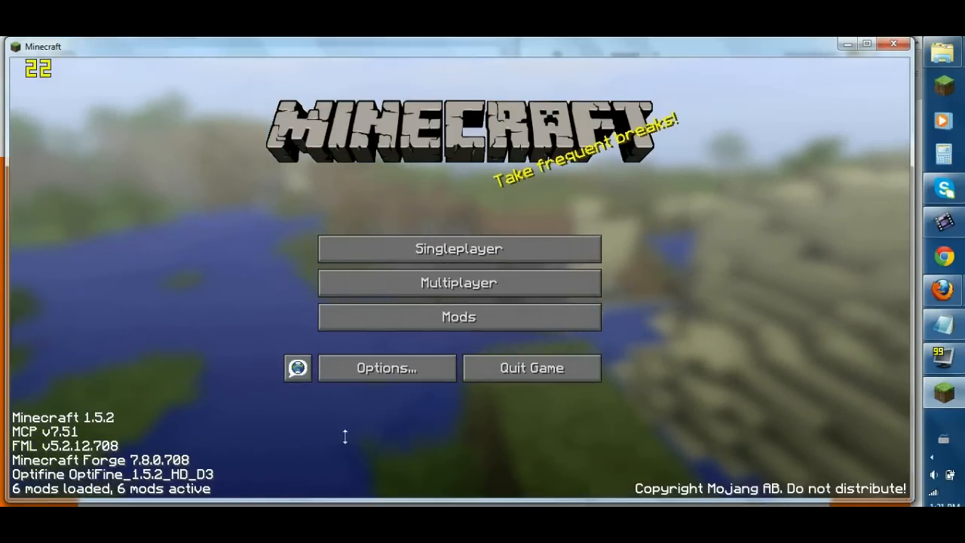
mouse_move(126, 371)
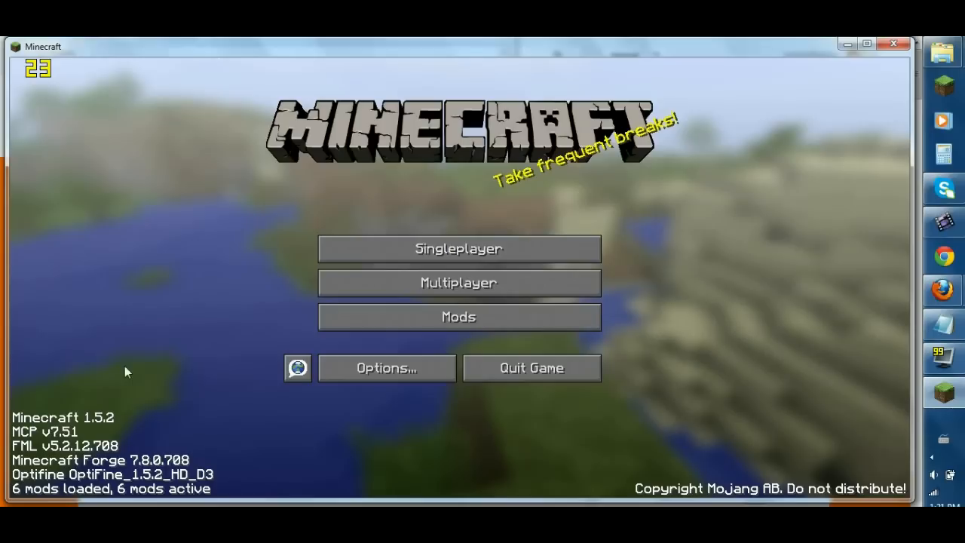
mouse_move(462, 337)
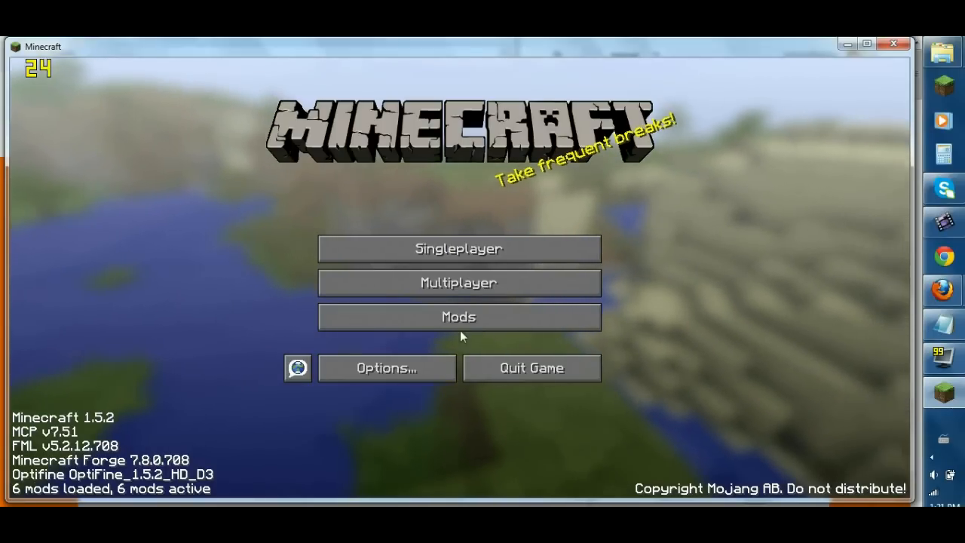
mouse_move(533, 329)
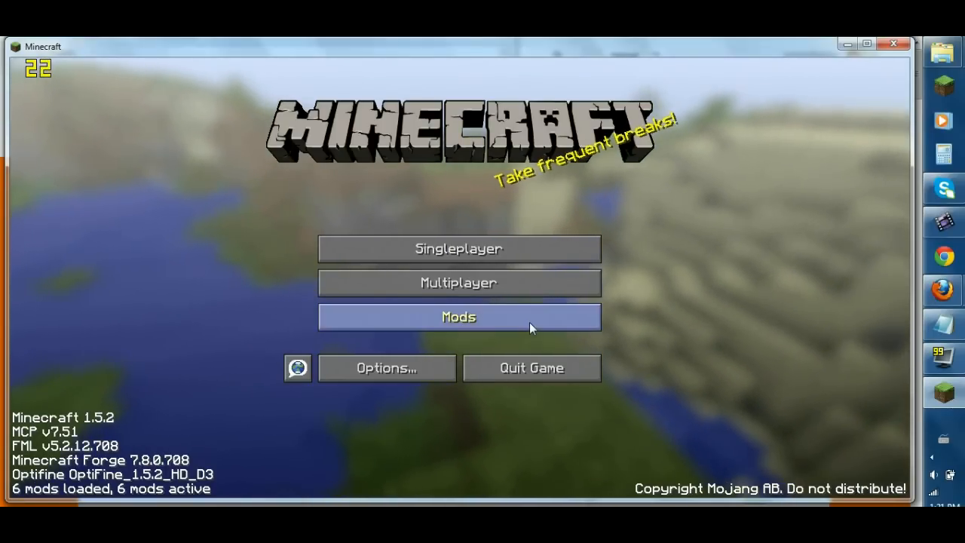
click(459, 316)
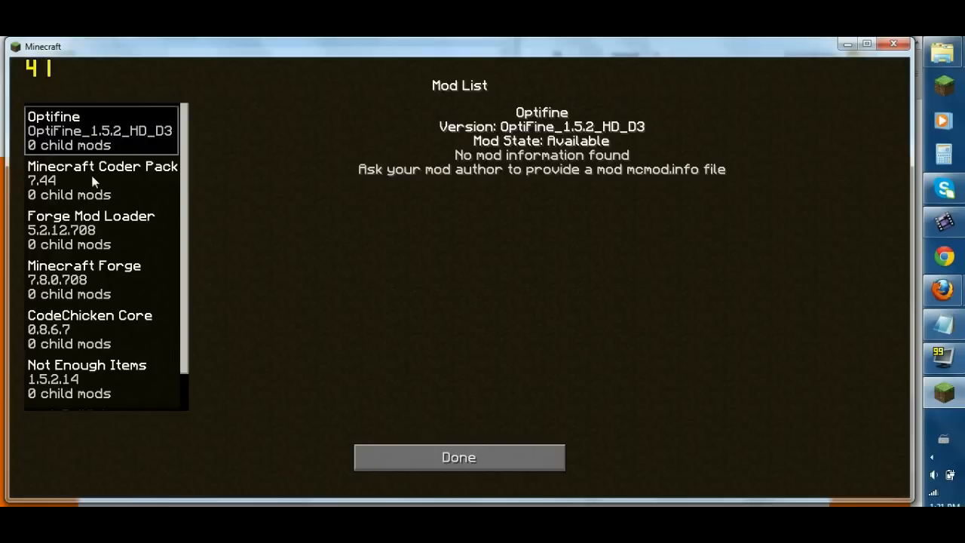
click(102, 180)
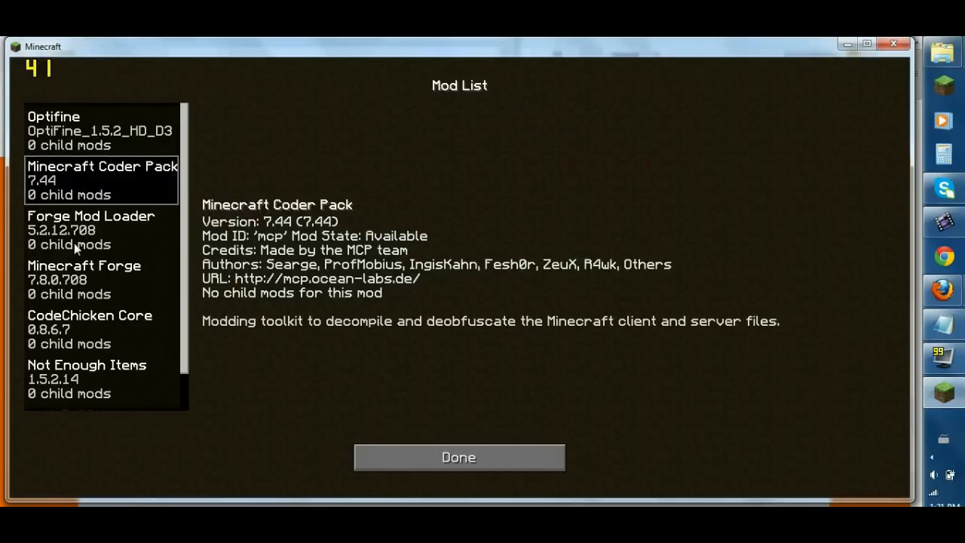
click(90, 230)
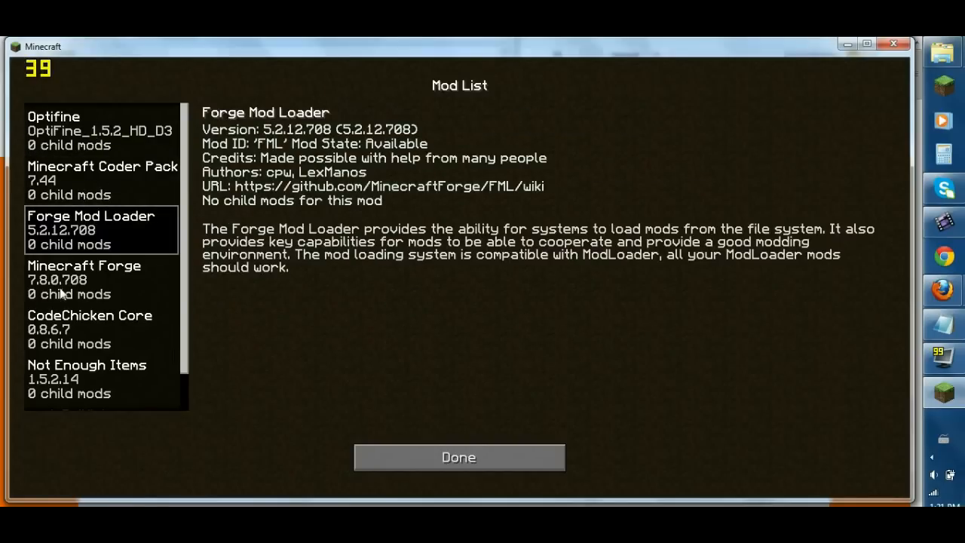
click(87, 377)
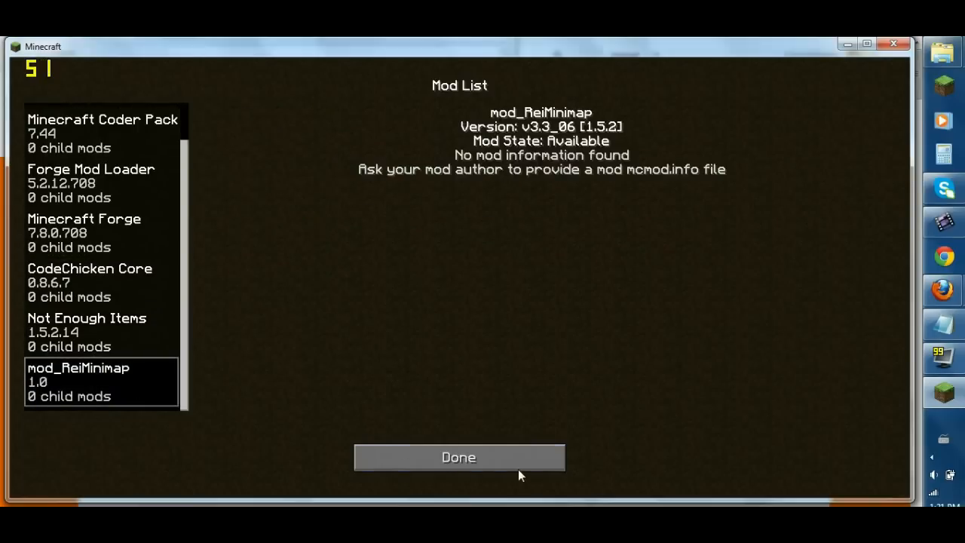
click(459, 457)
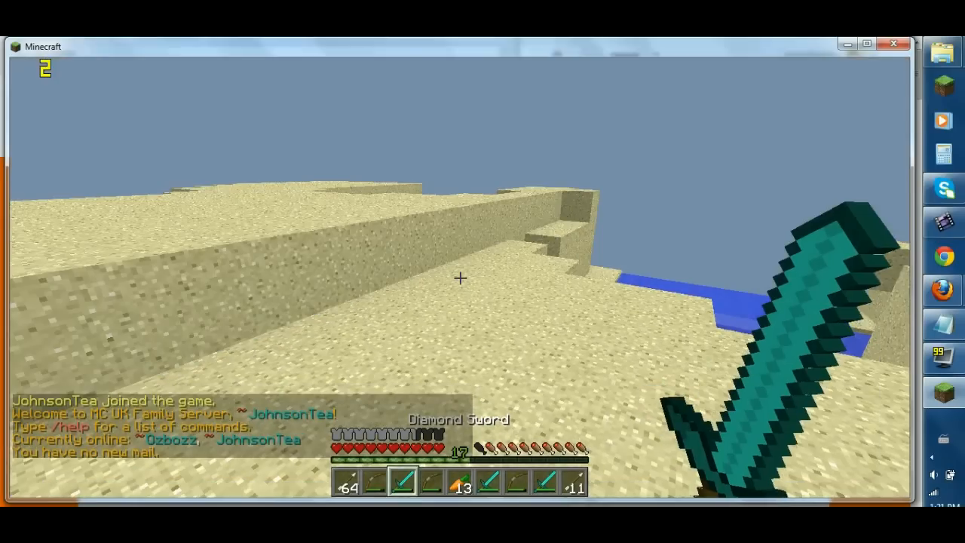
mouse_move(460, 279)
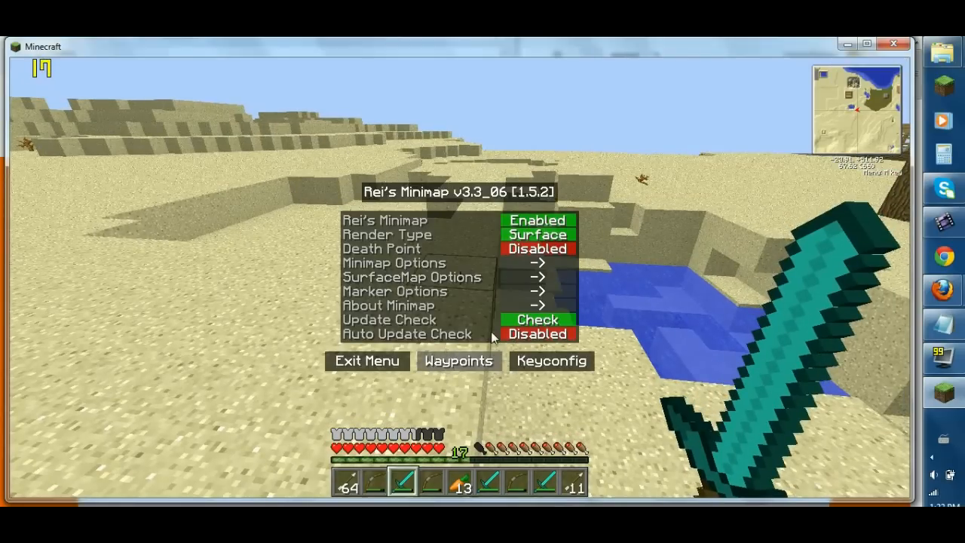
Set Rei's Minimap position to Lower Right in Minimap Options.
click(394, 262)
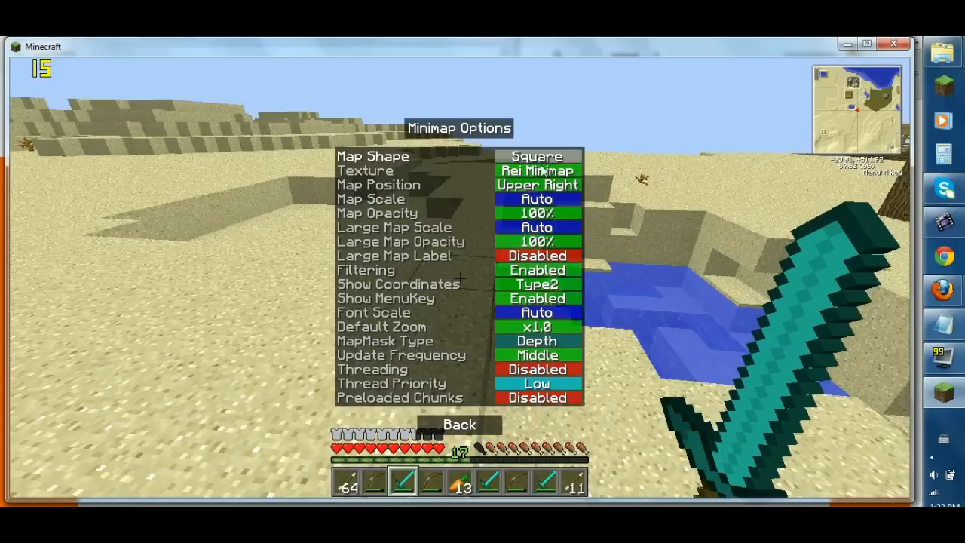
click(537, 185)
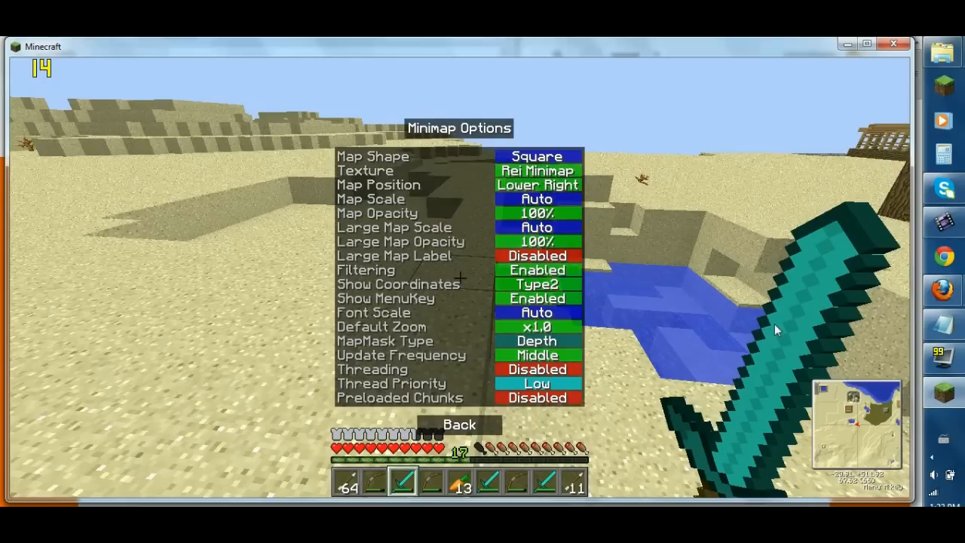
click(458, 423)
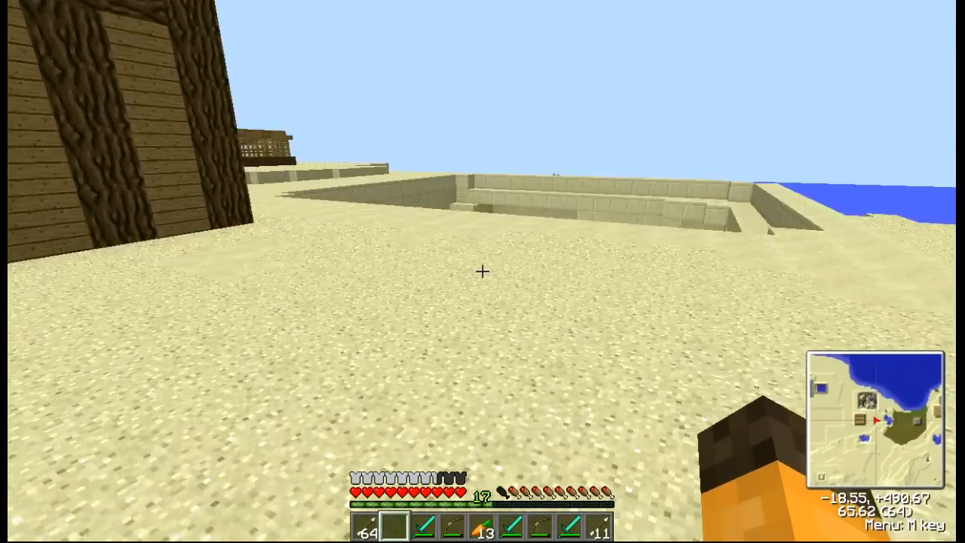
mouse_move(482, 272)
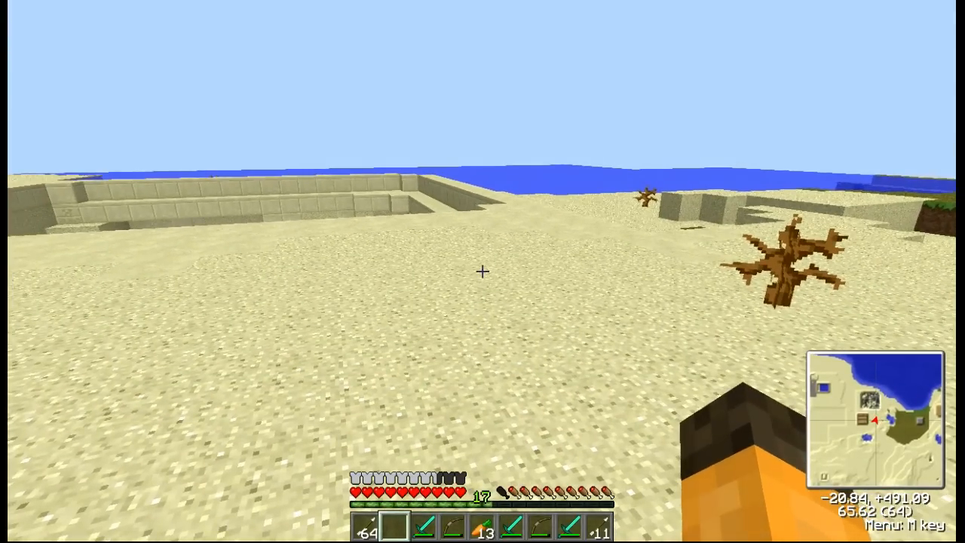
View NEI crafting recipes for the bow and the TNT minecart from the inventory.
key(e)
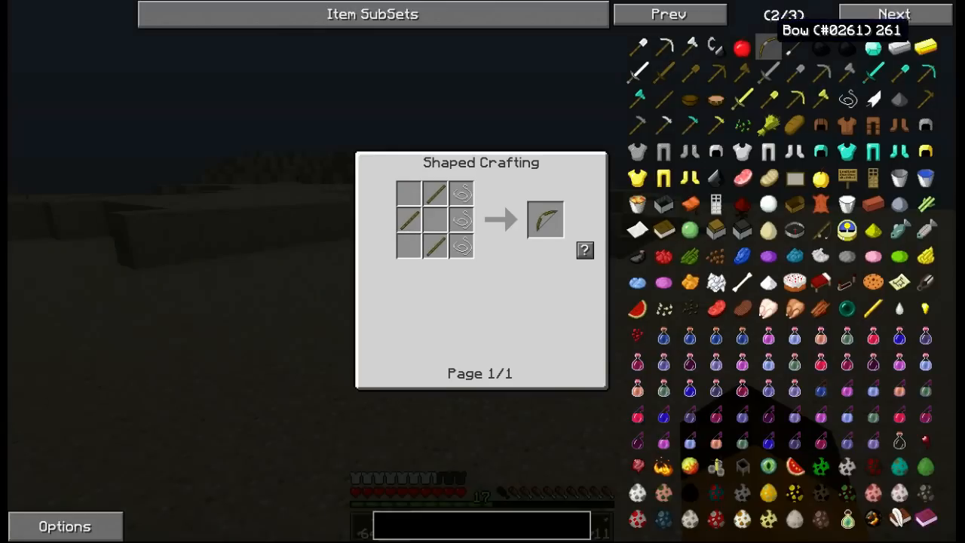
mouse_move(772, 46)
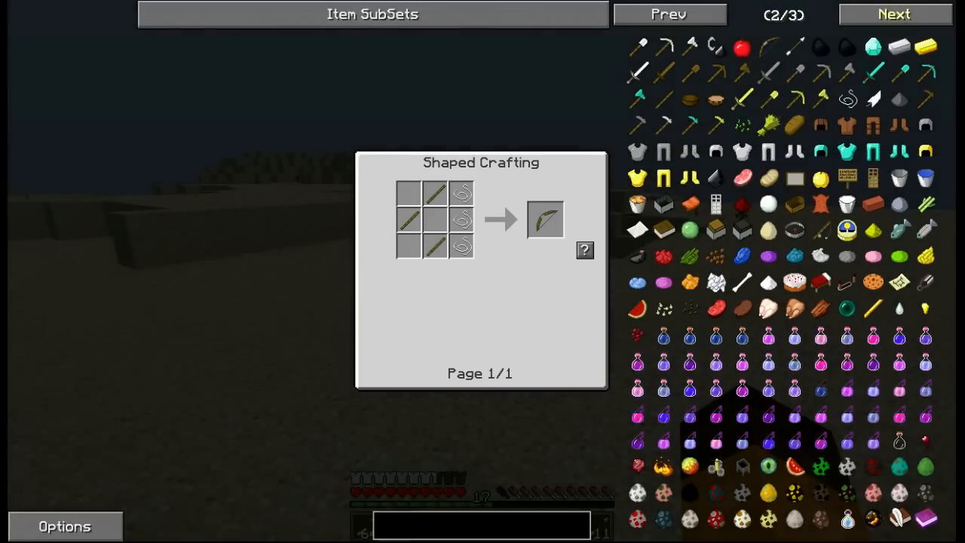
click(897, 14)
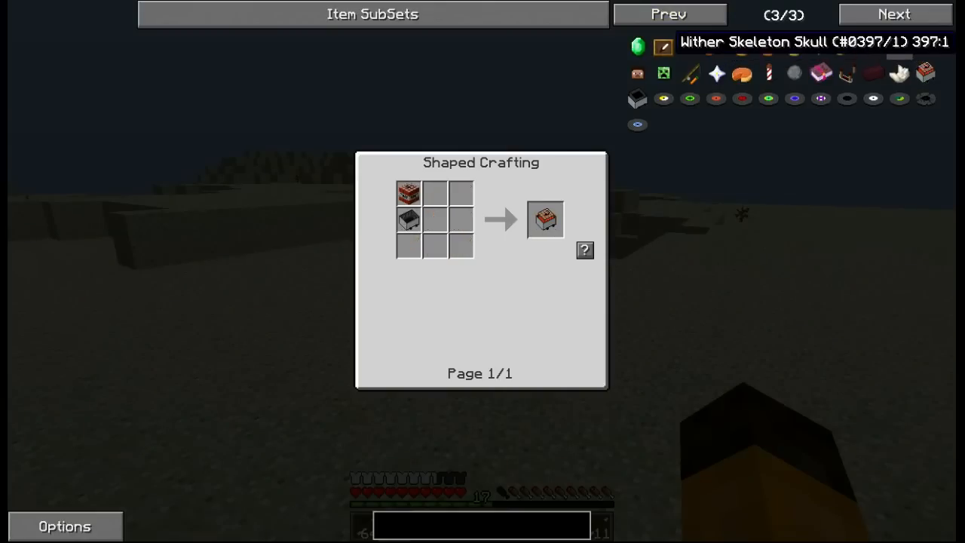
click(670, 13)
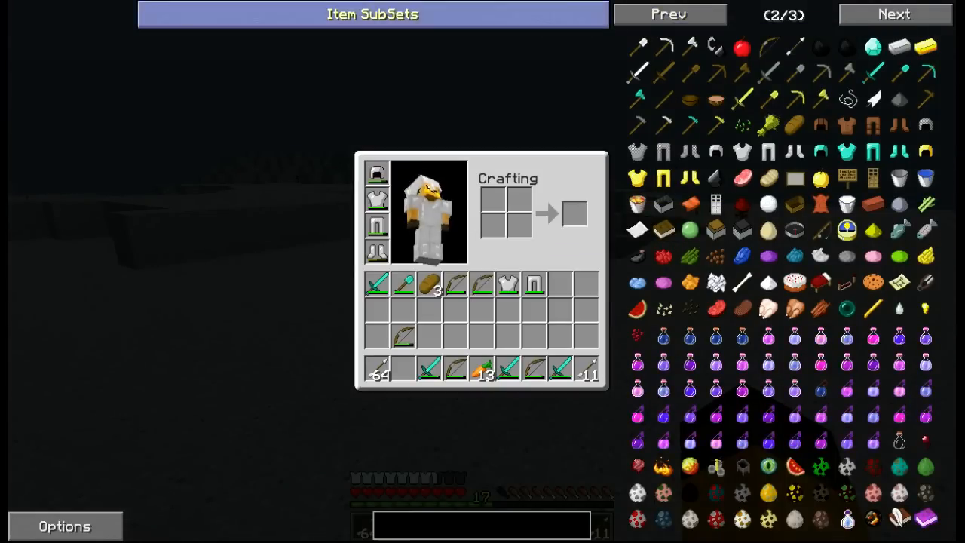
Toggle NEI to Old TMI Layout and back to Minecraft Layout, then resume play.
click(64, 525)
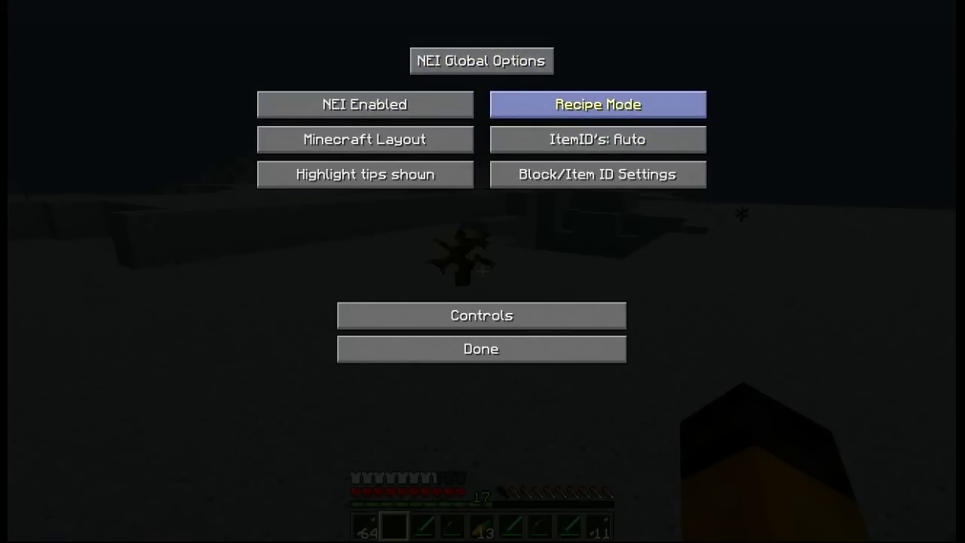
click(365, 139)
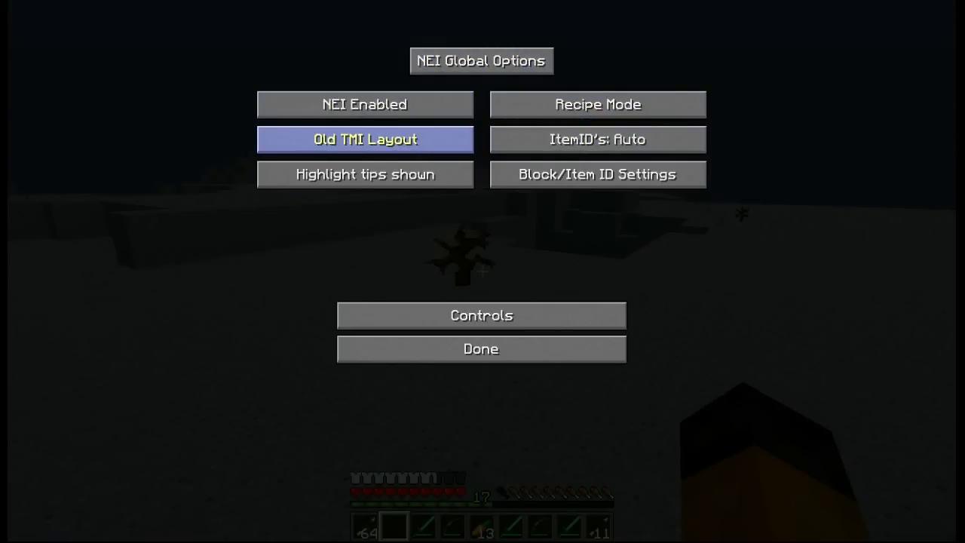
click(365, 139)
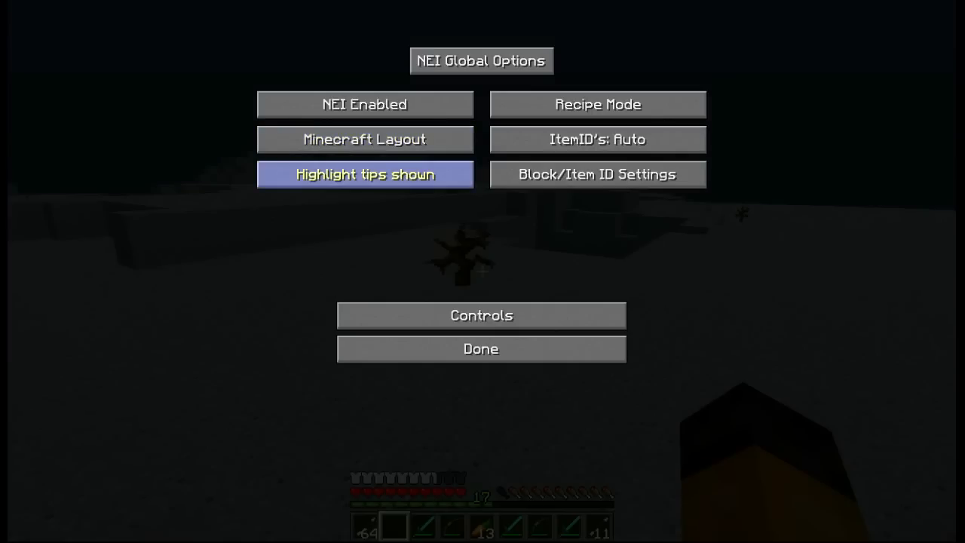
click(481, 349)
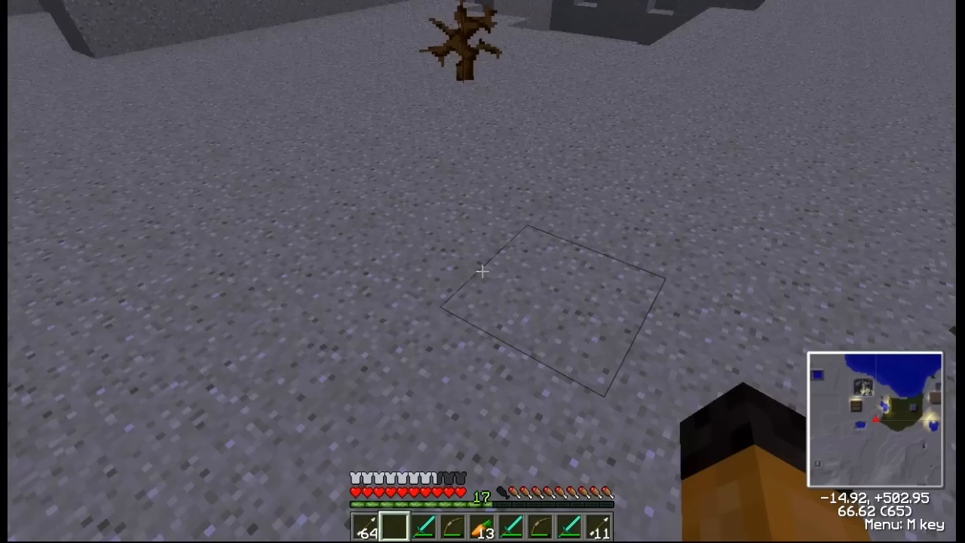
key(e)
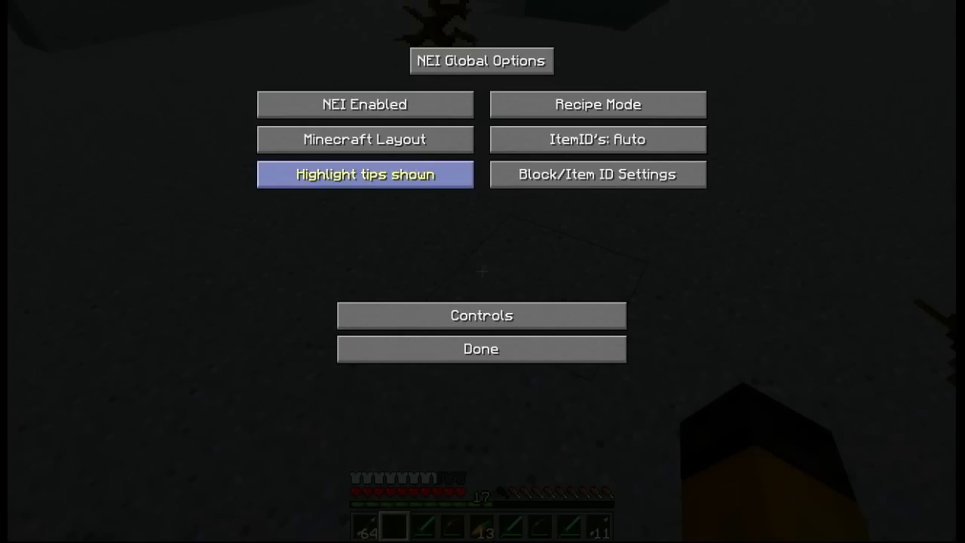
click(481, 349)
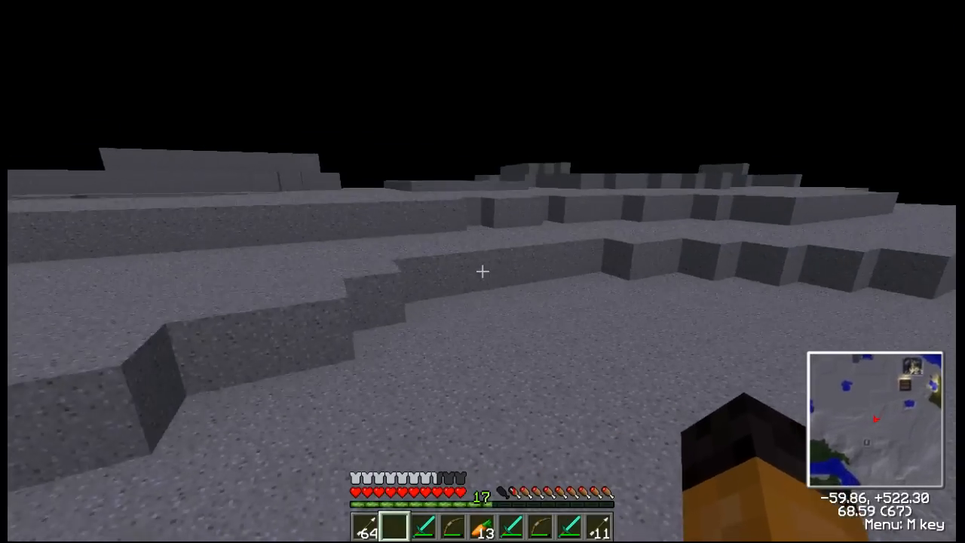
mouse_move(483, 272)
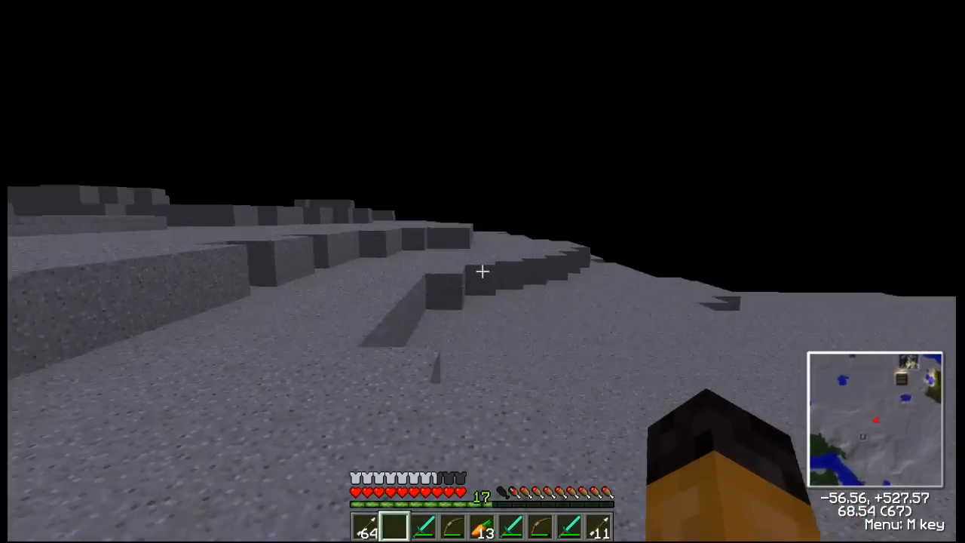